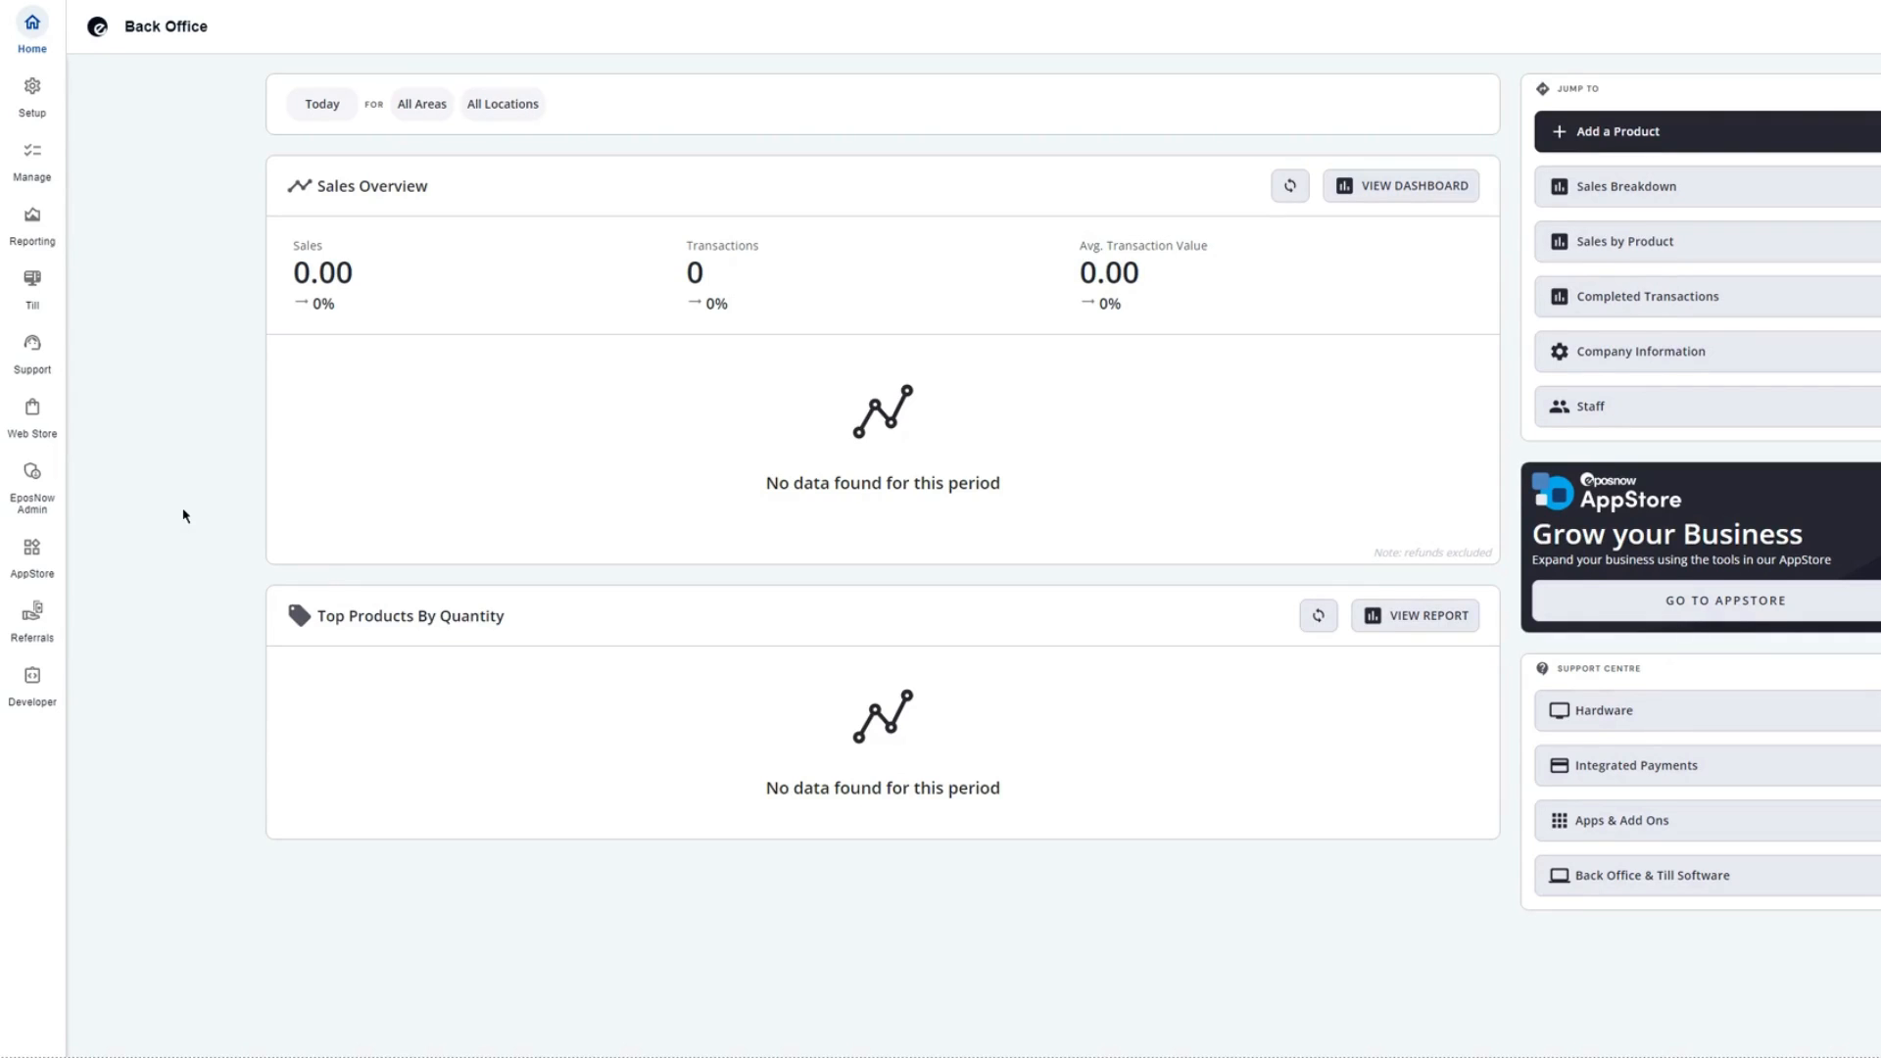
pyautogui.moveTo(95, 357)
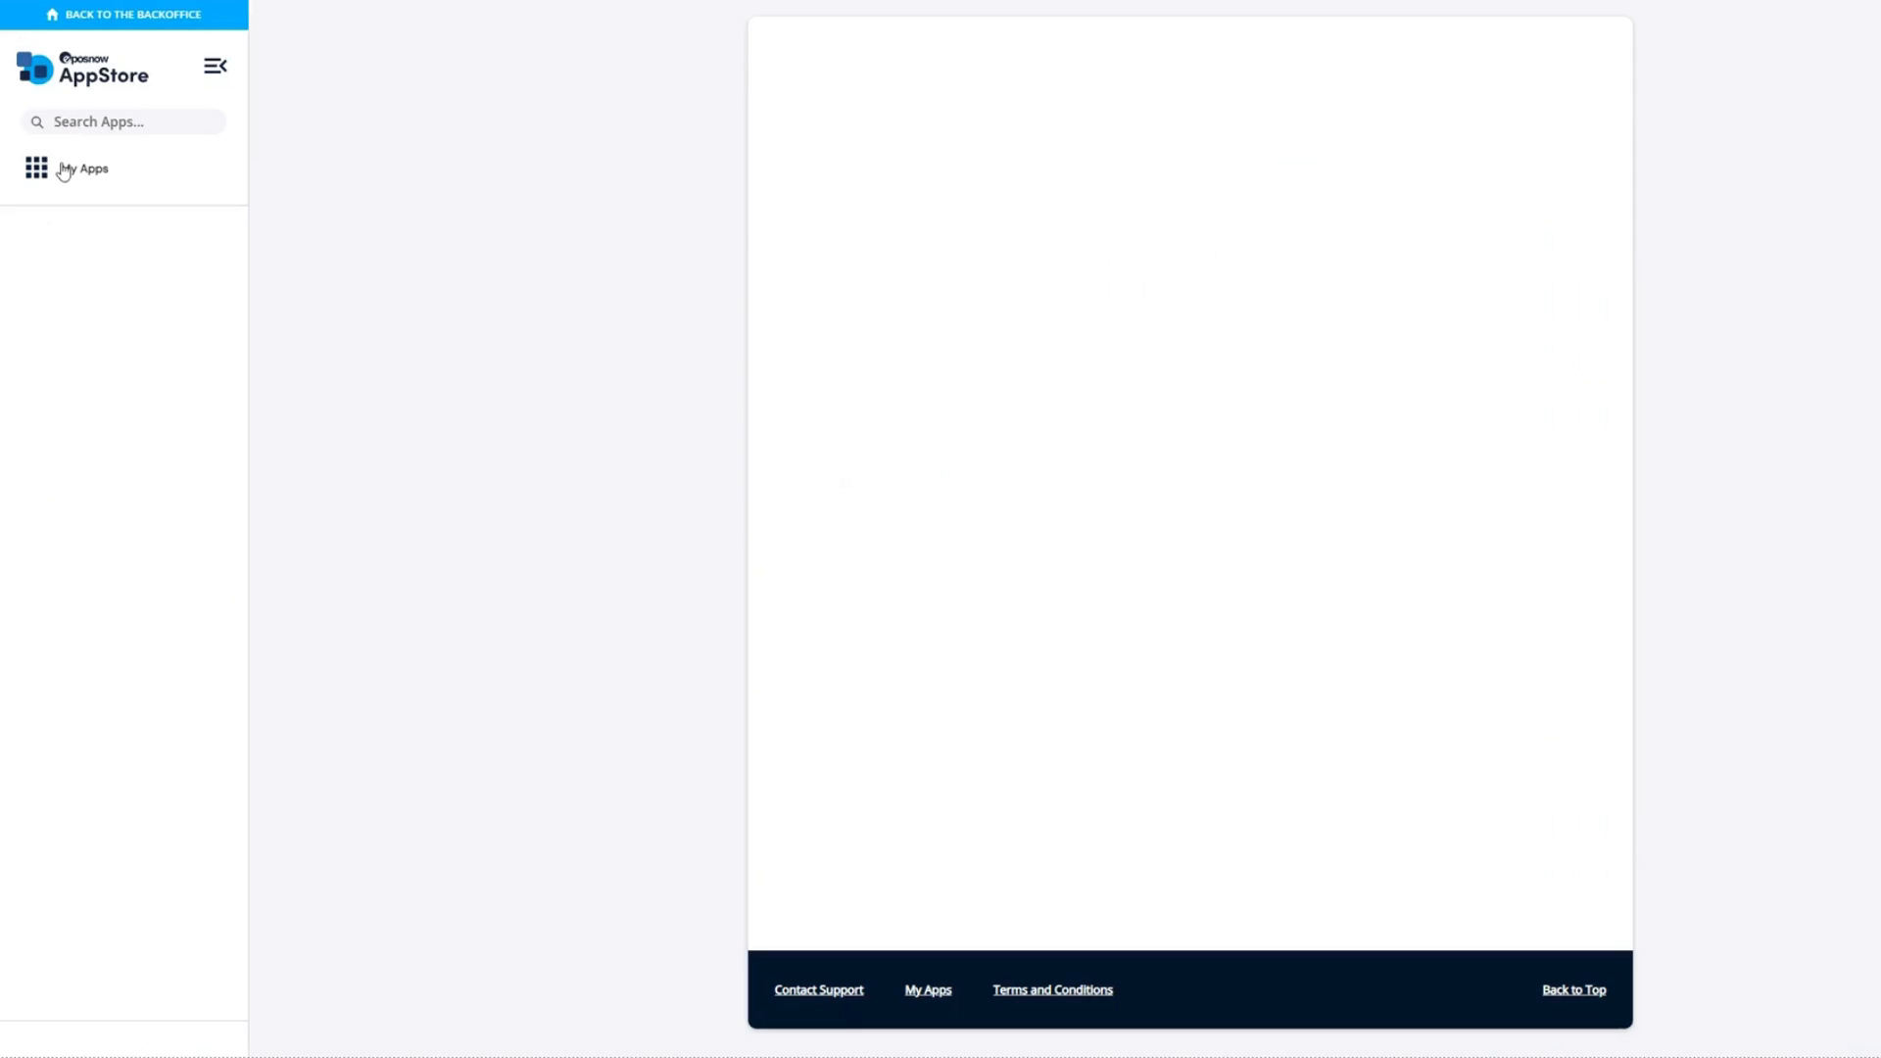
# - Open My Apps in the AppStore and move to page 2 of installed apps
pyautogui.click(85, 168)
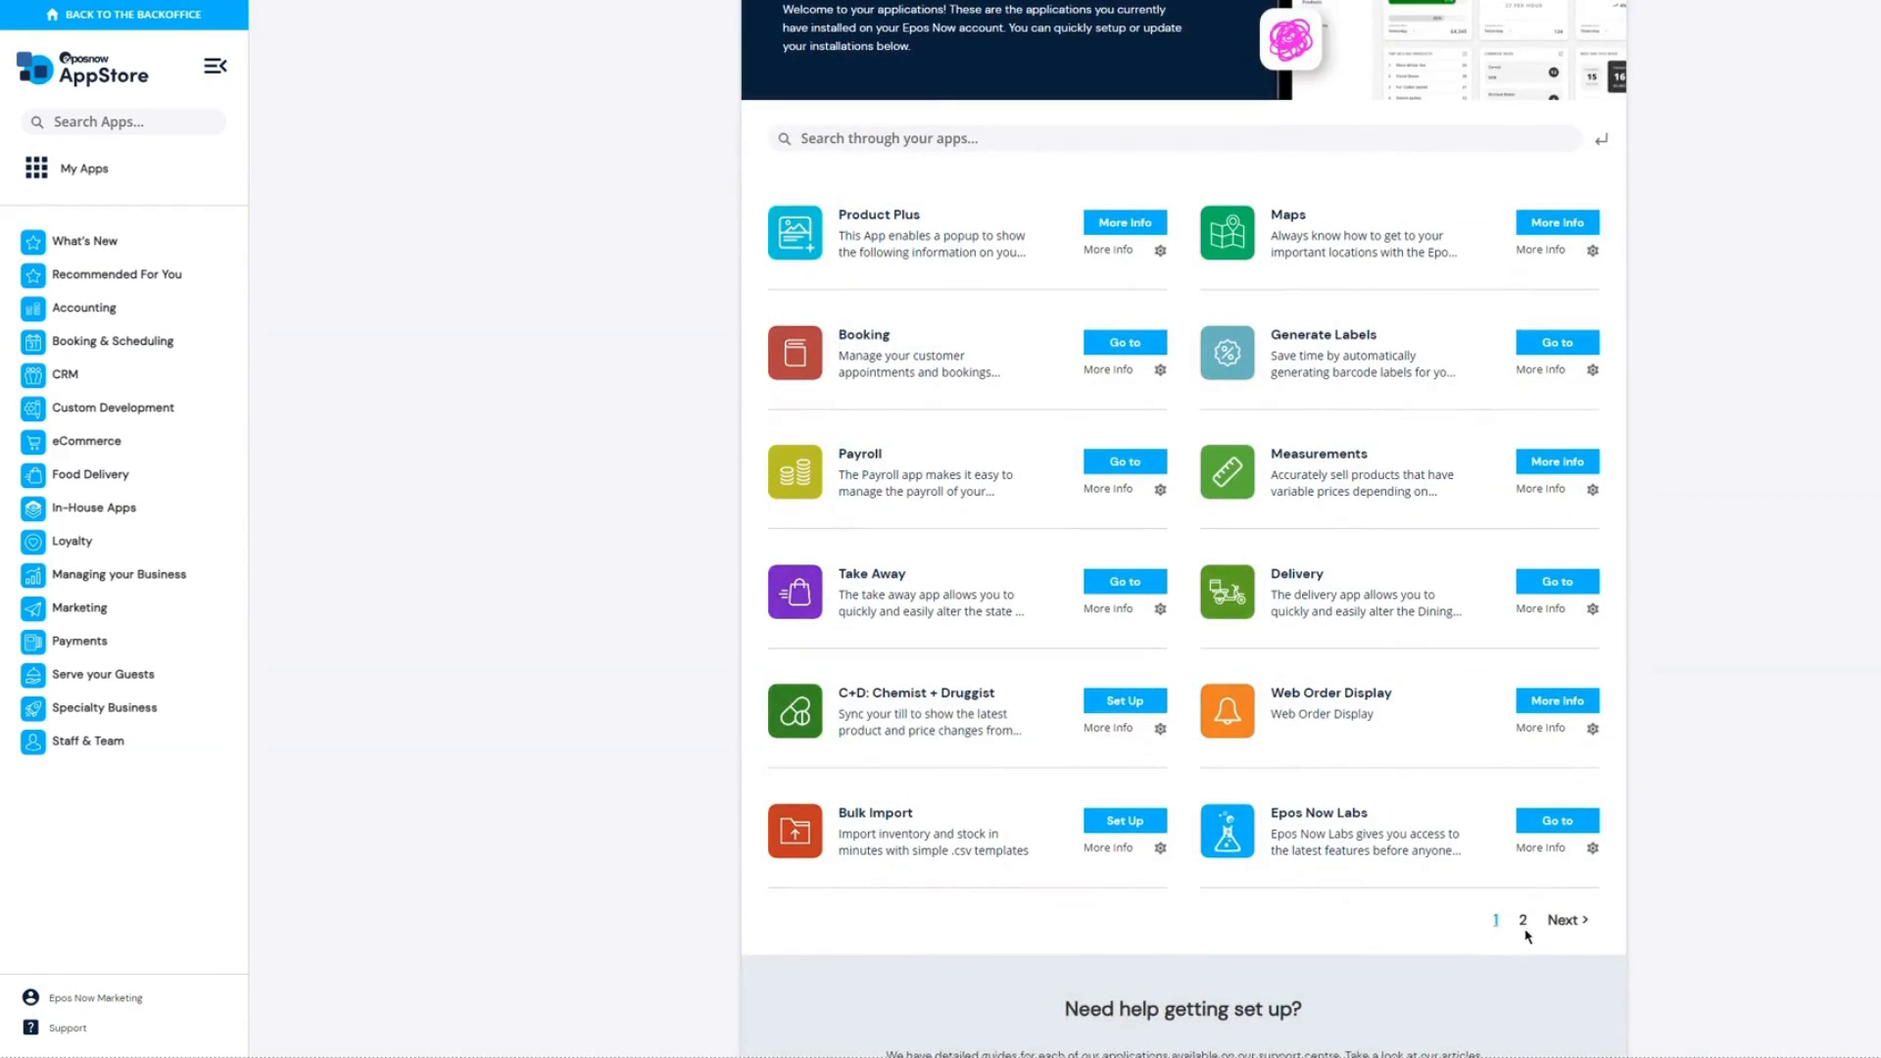
pyautogui.click(1566, 920)
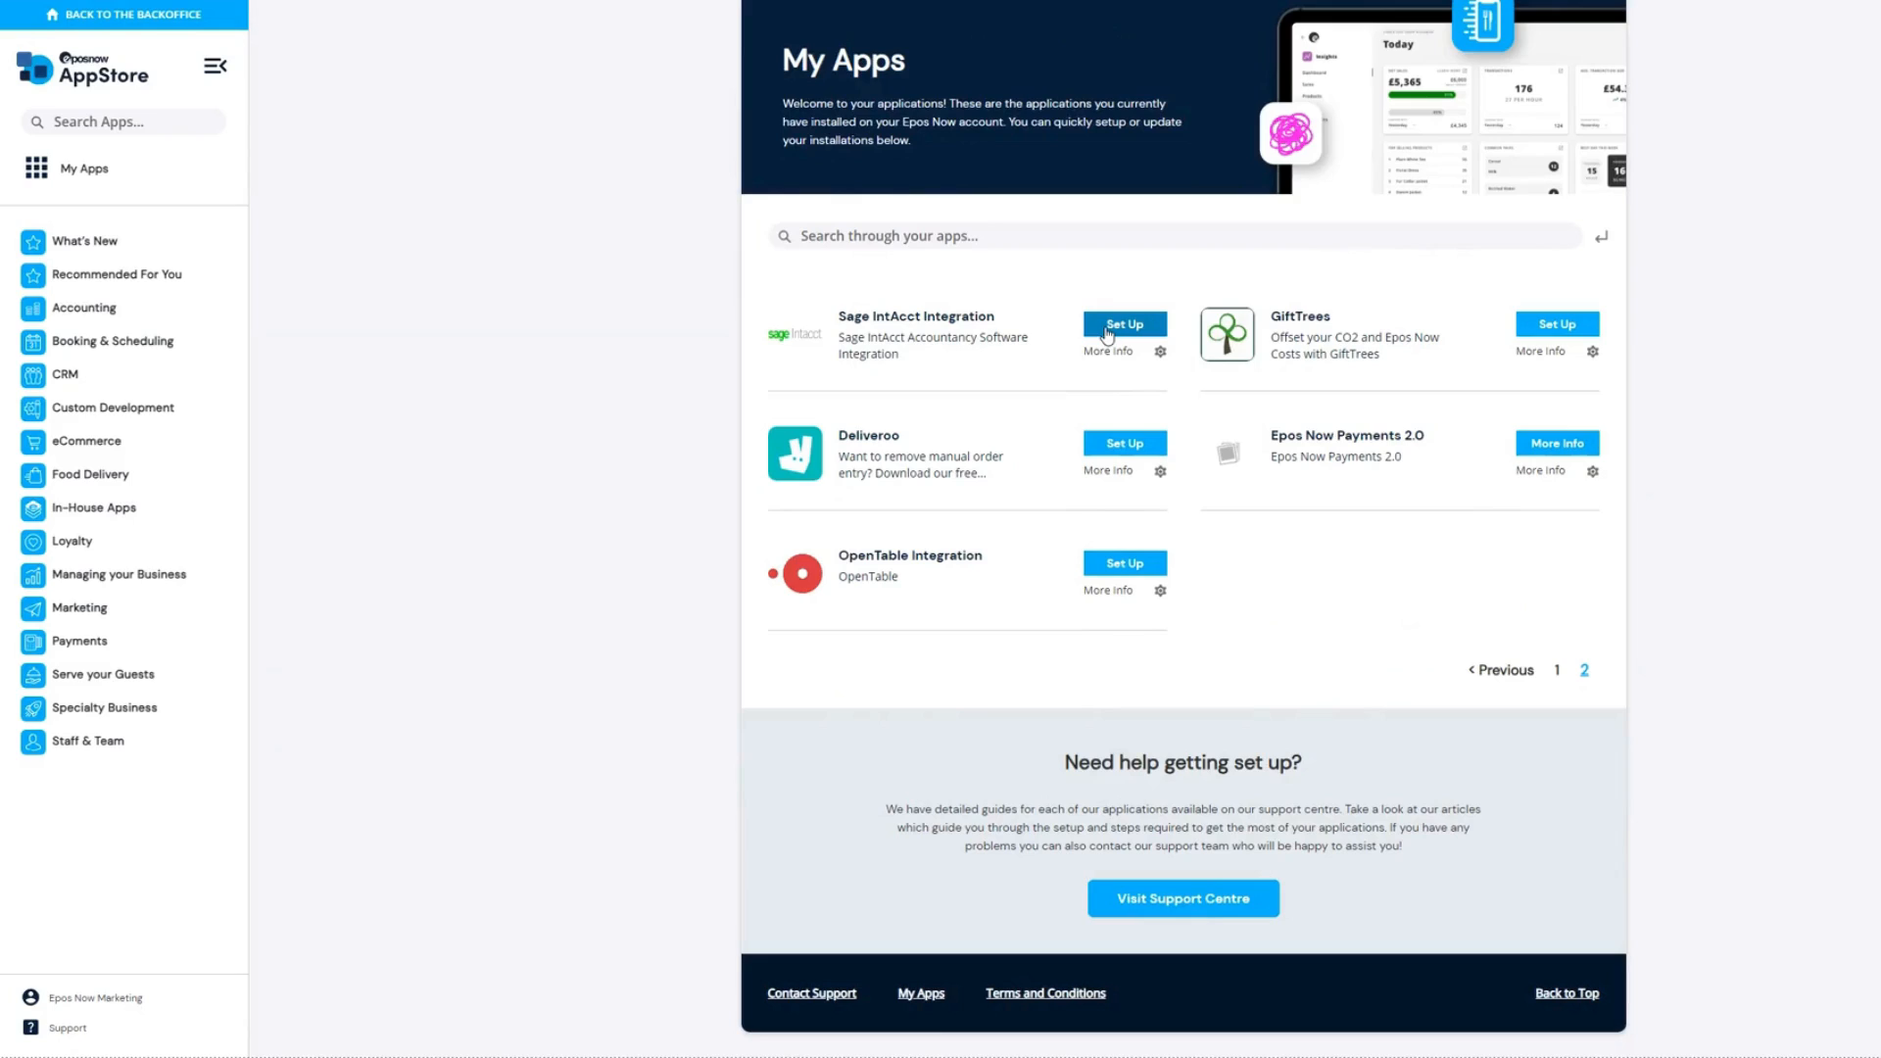
# - Set up Sage IntAcct Integration and reach the EposNow Accounting settings page
pyautogui.click(1122, 325)
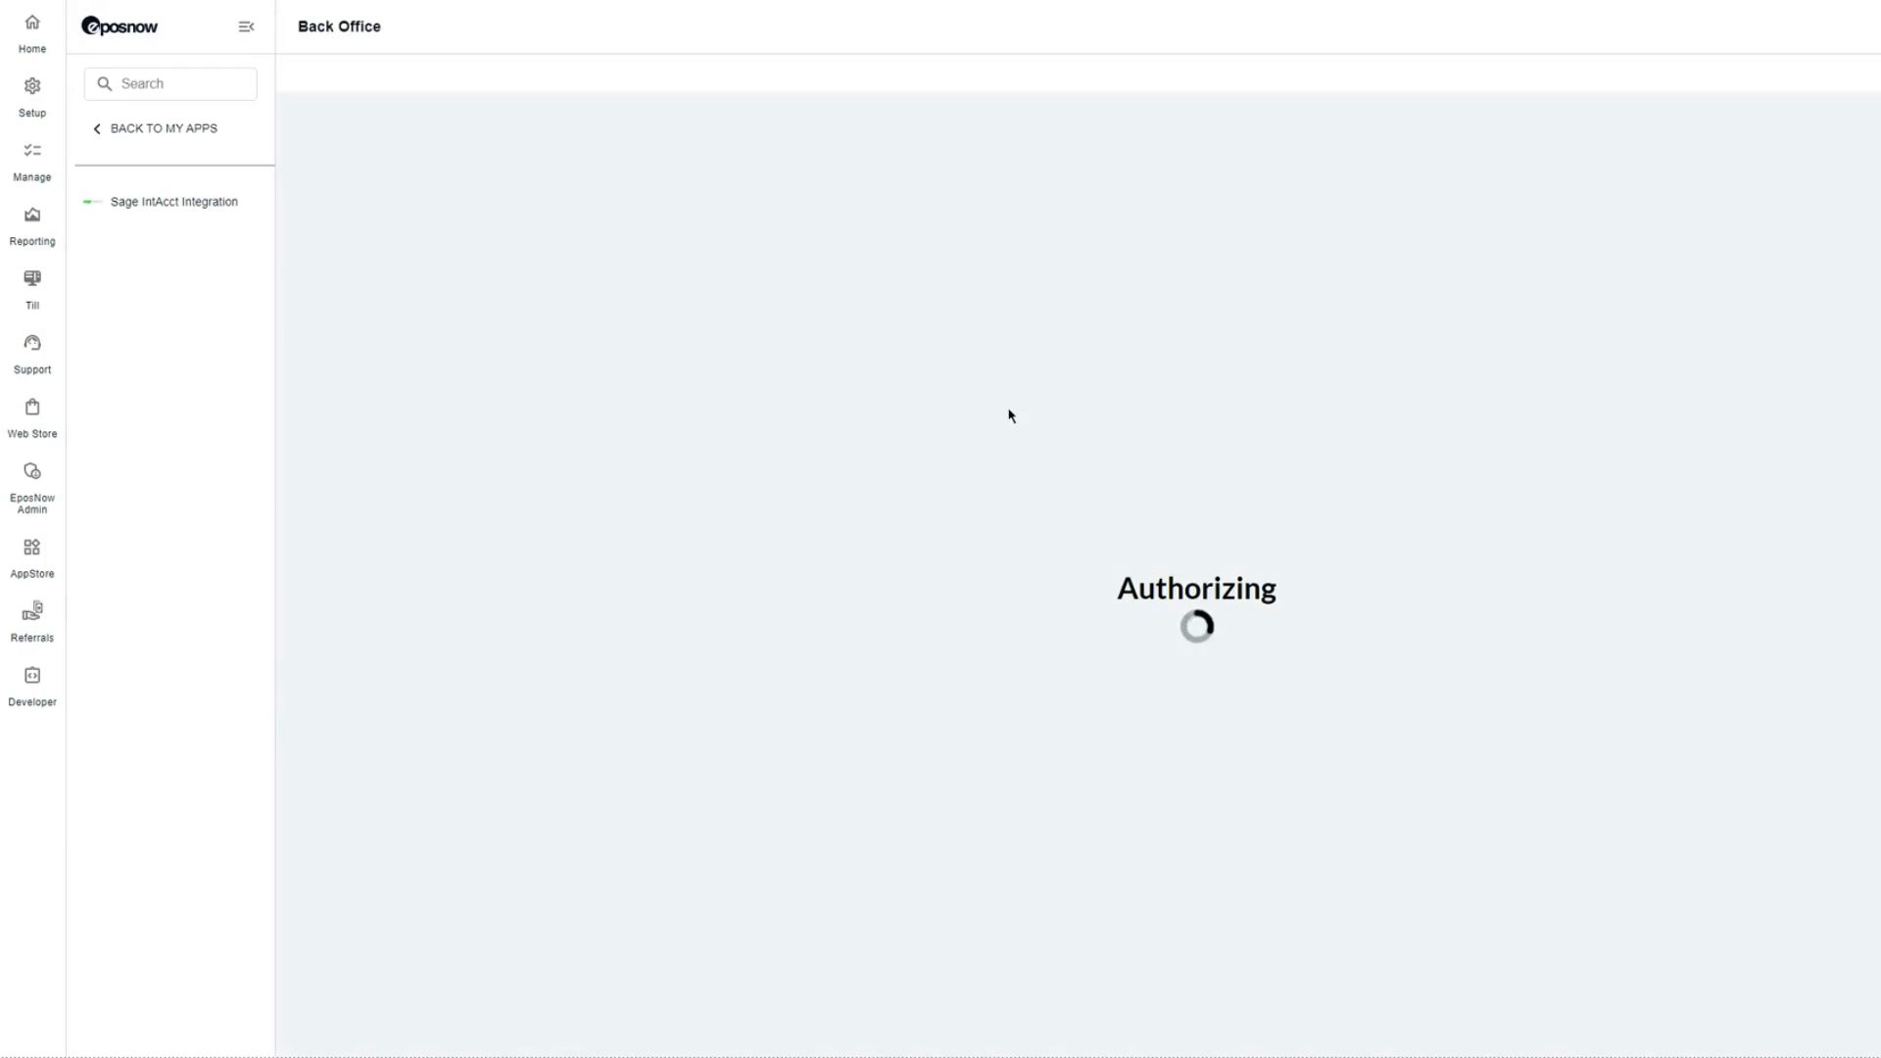
pyautogui.moveTo(1021, 420)
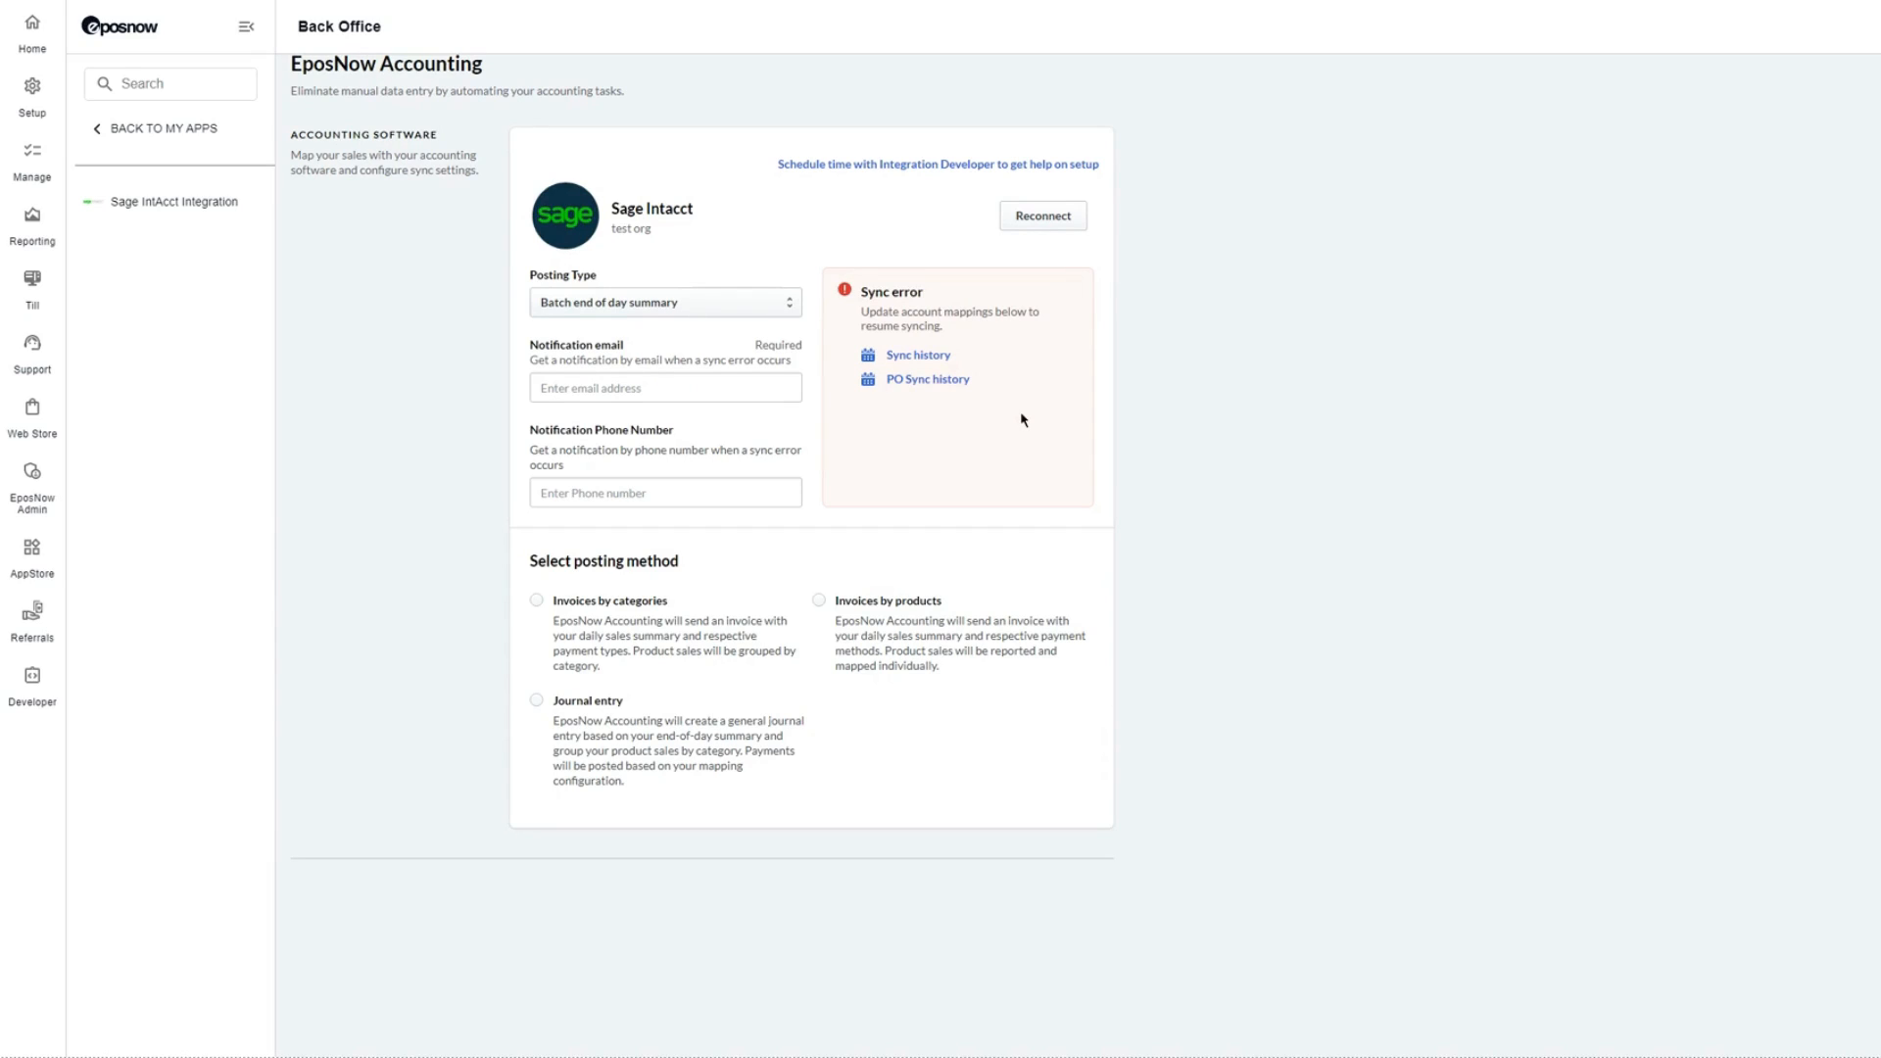
pyautogui.moveTo(922, 176)
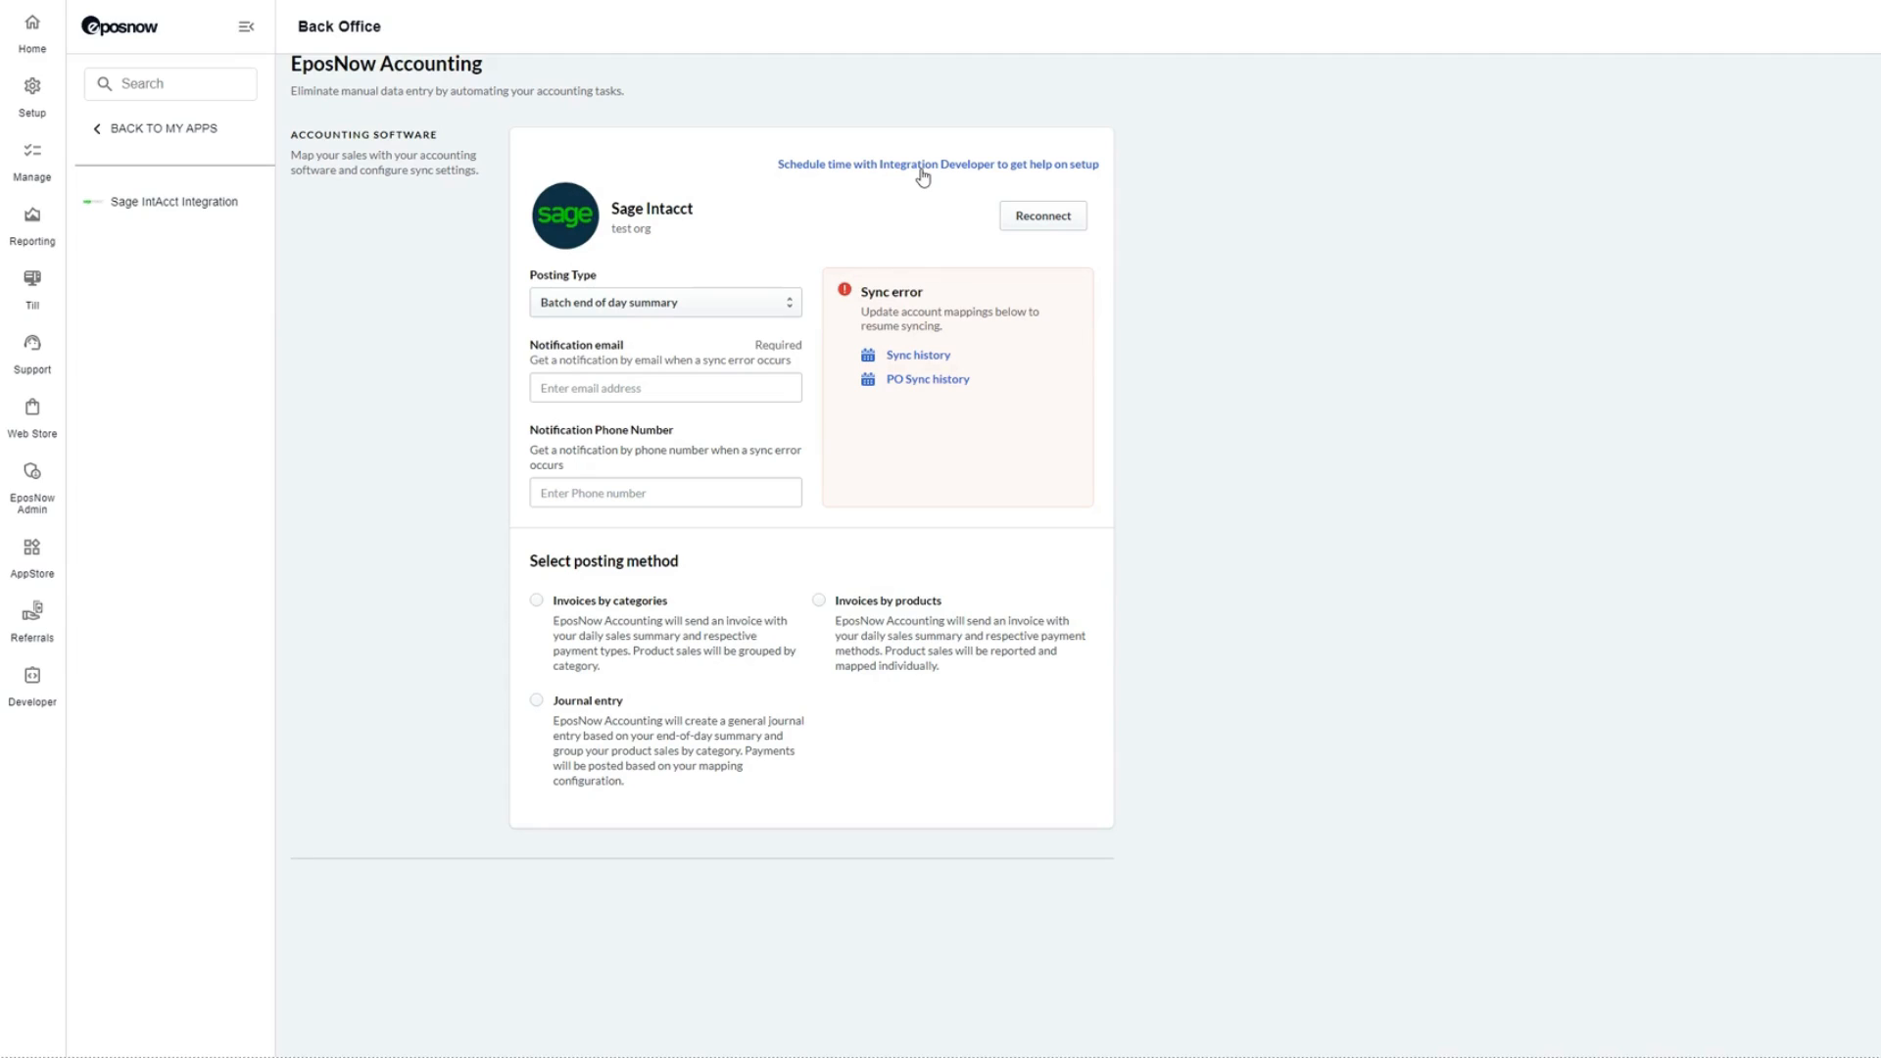
pyautogui.moveTo(812, 315)
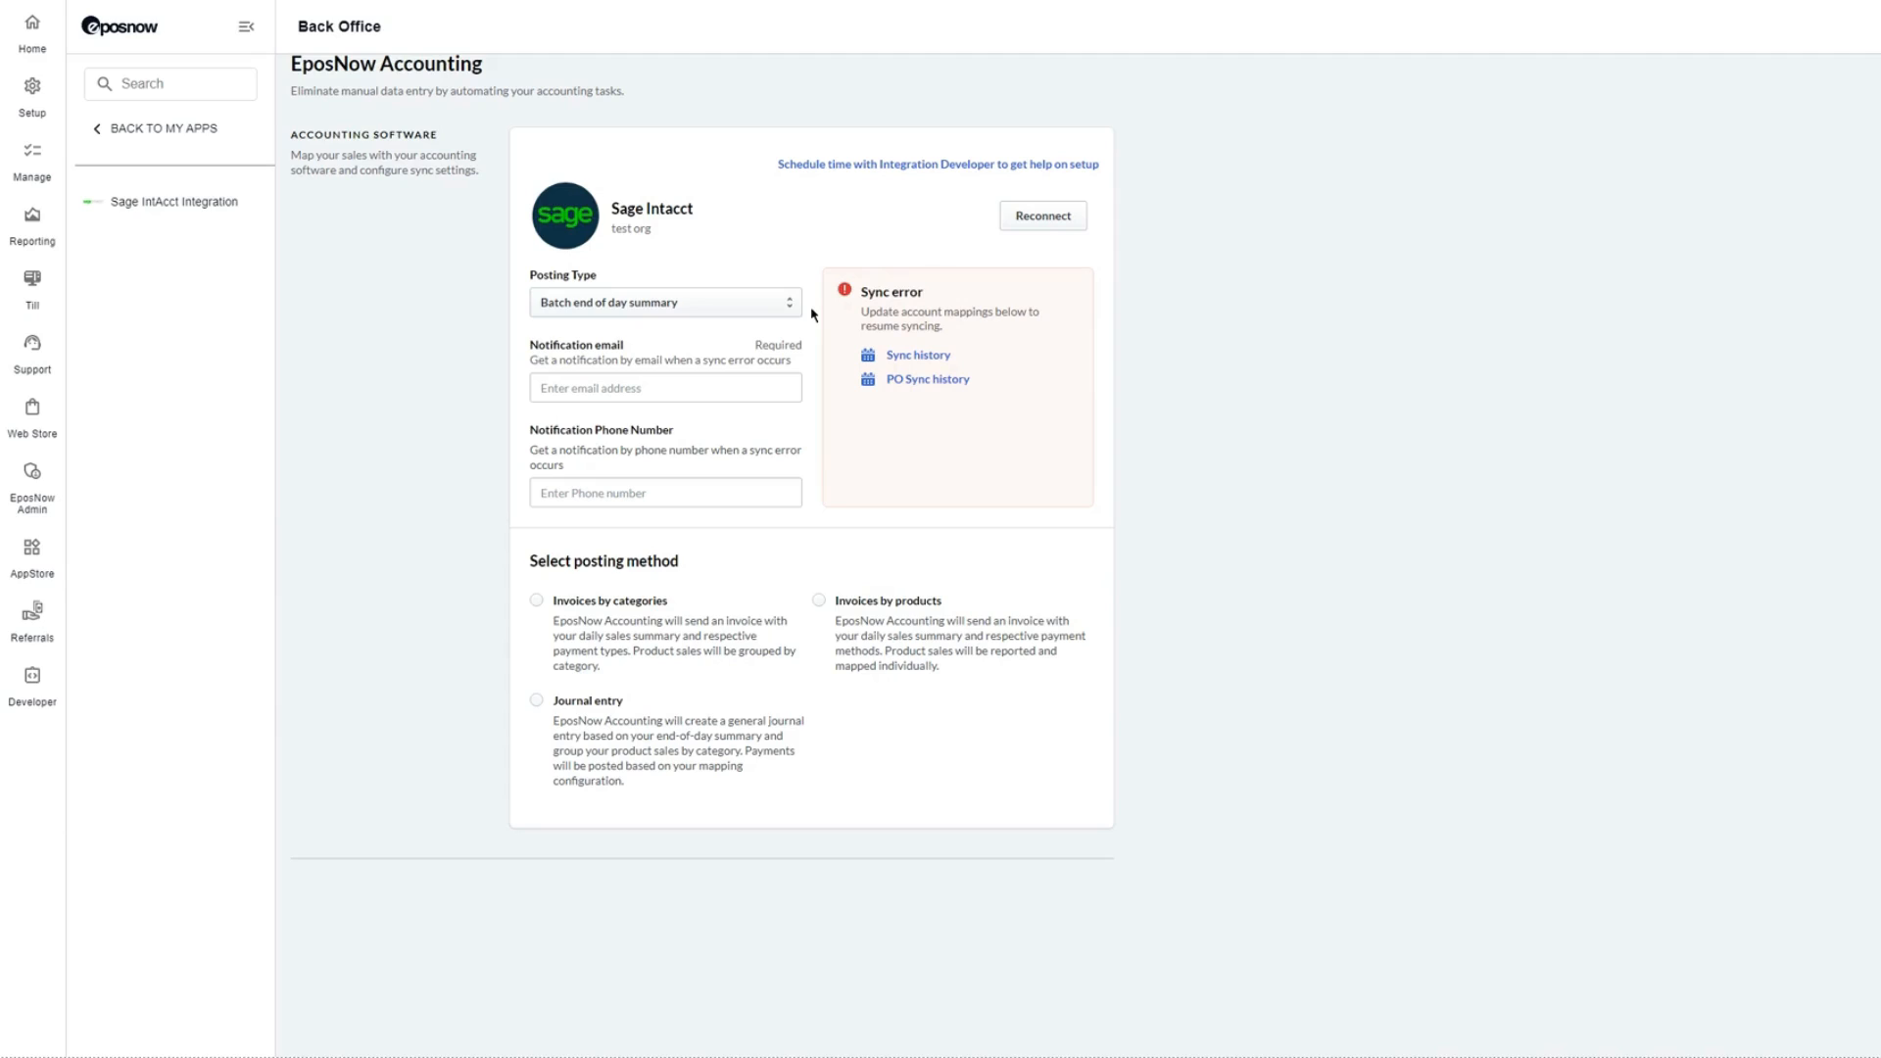
pyautogui.moveTo(765, 309)
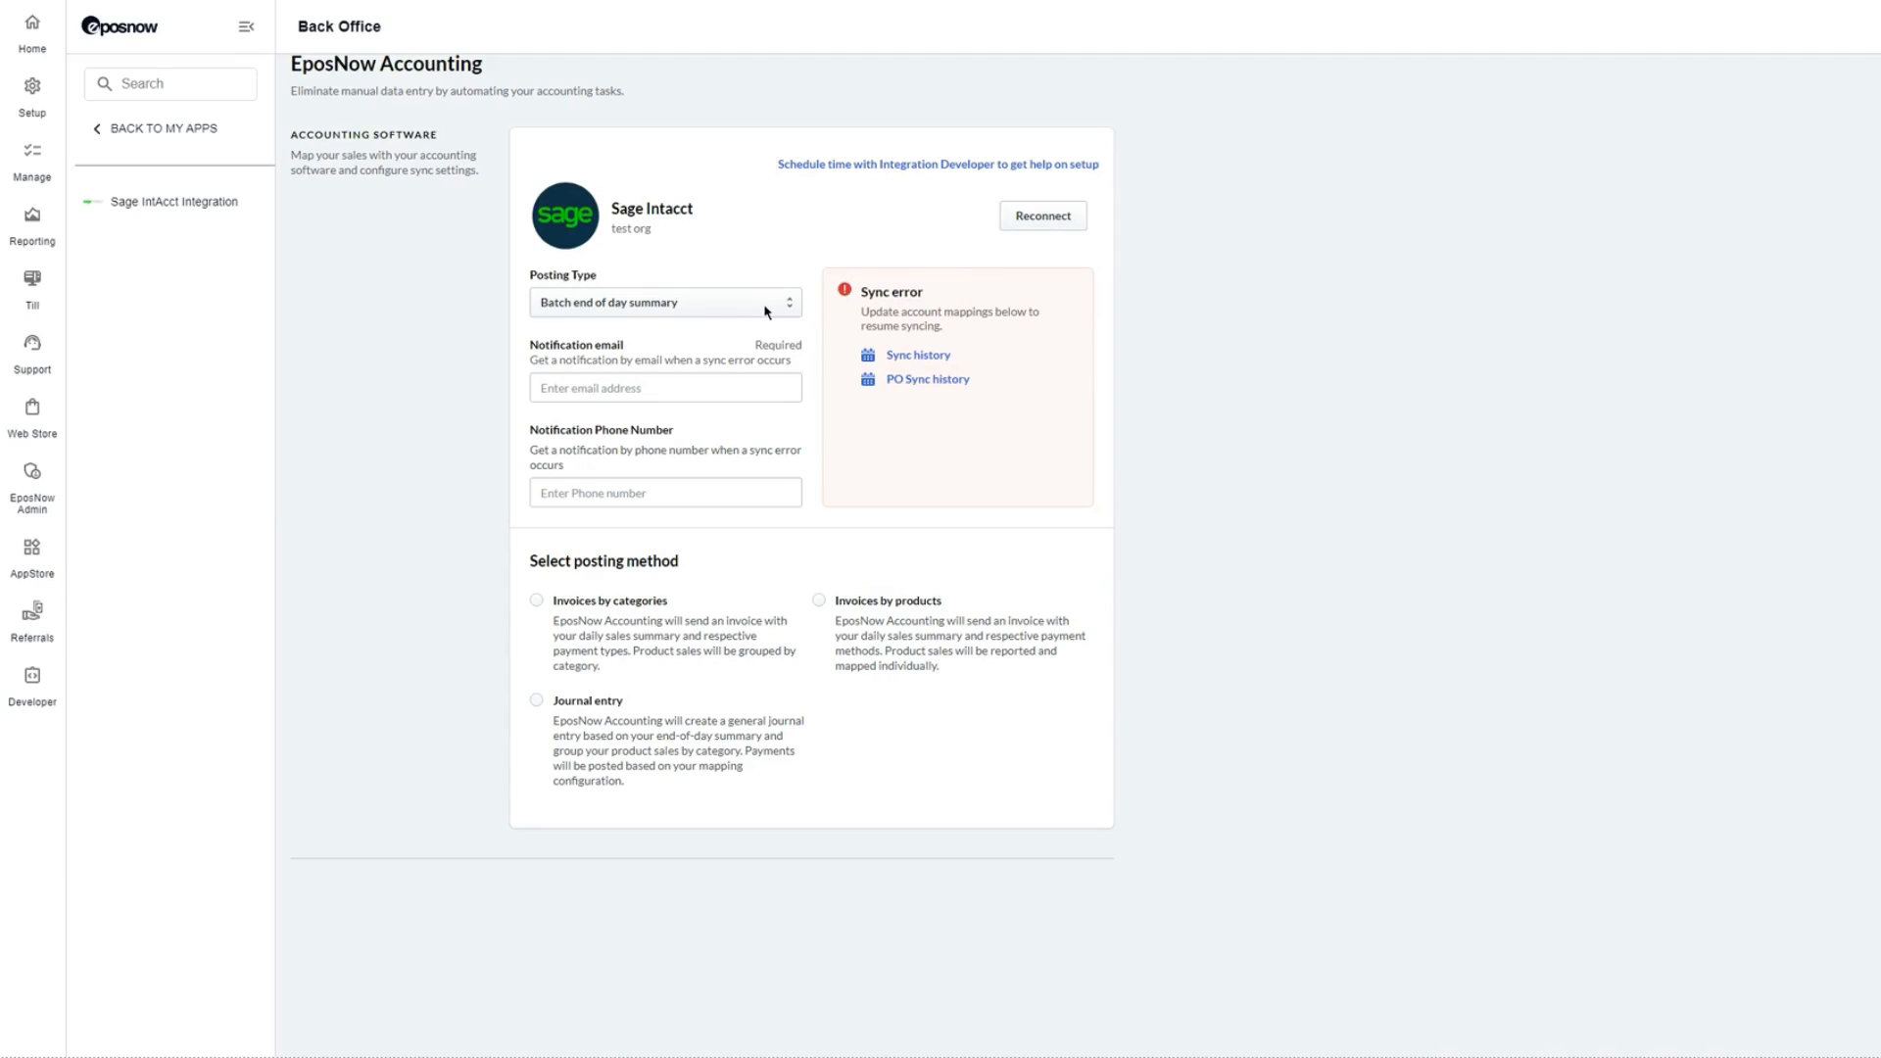
pyautogui.click(664, 301)
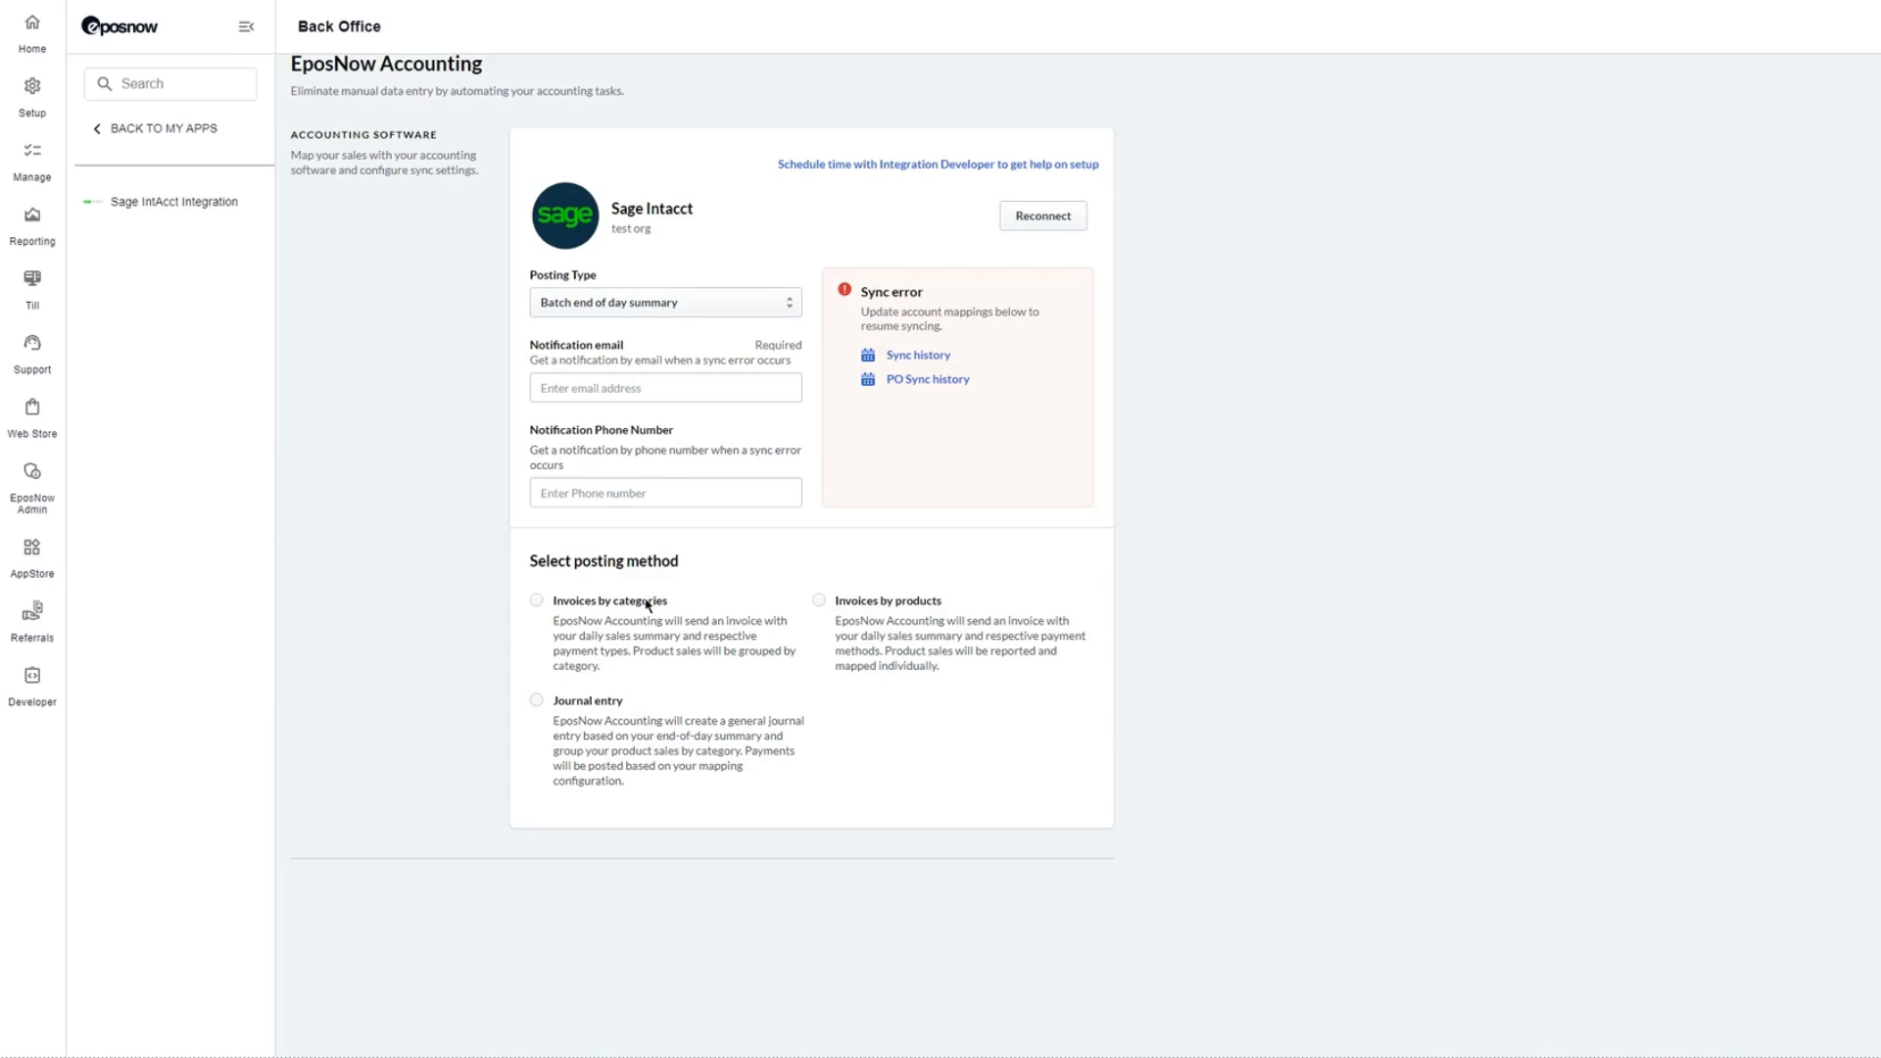
# - Pick 'Invoices by categories' and scroll through Map Accounts, Purchase Orders, Location and Additional Settings
pyautogui.click(536, 600)
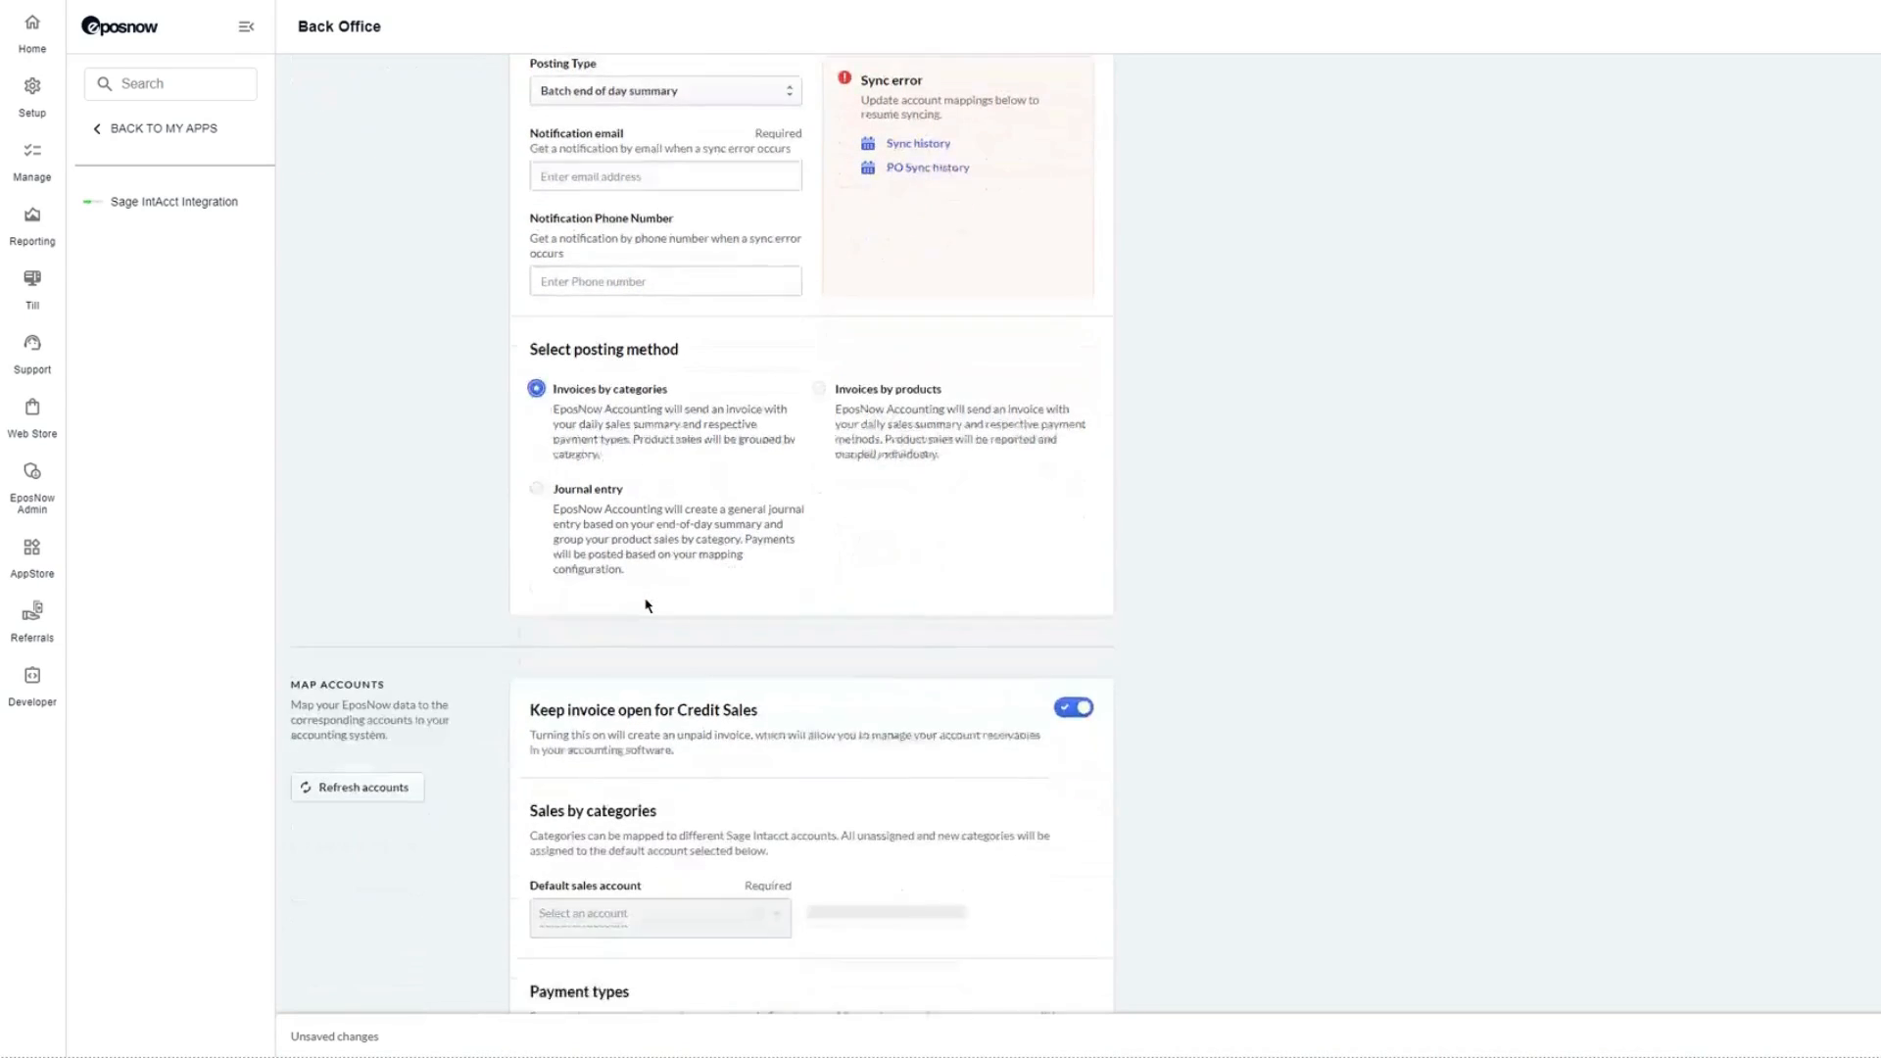
pyautogui.scroll(-3)
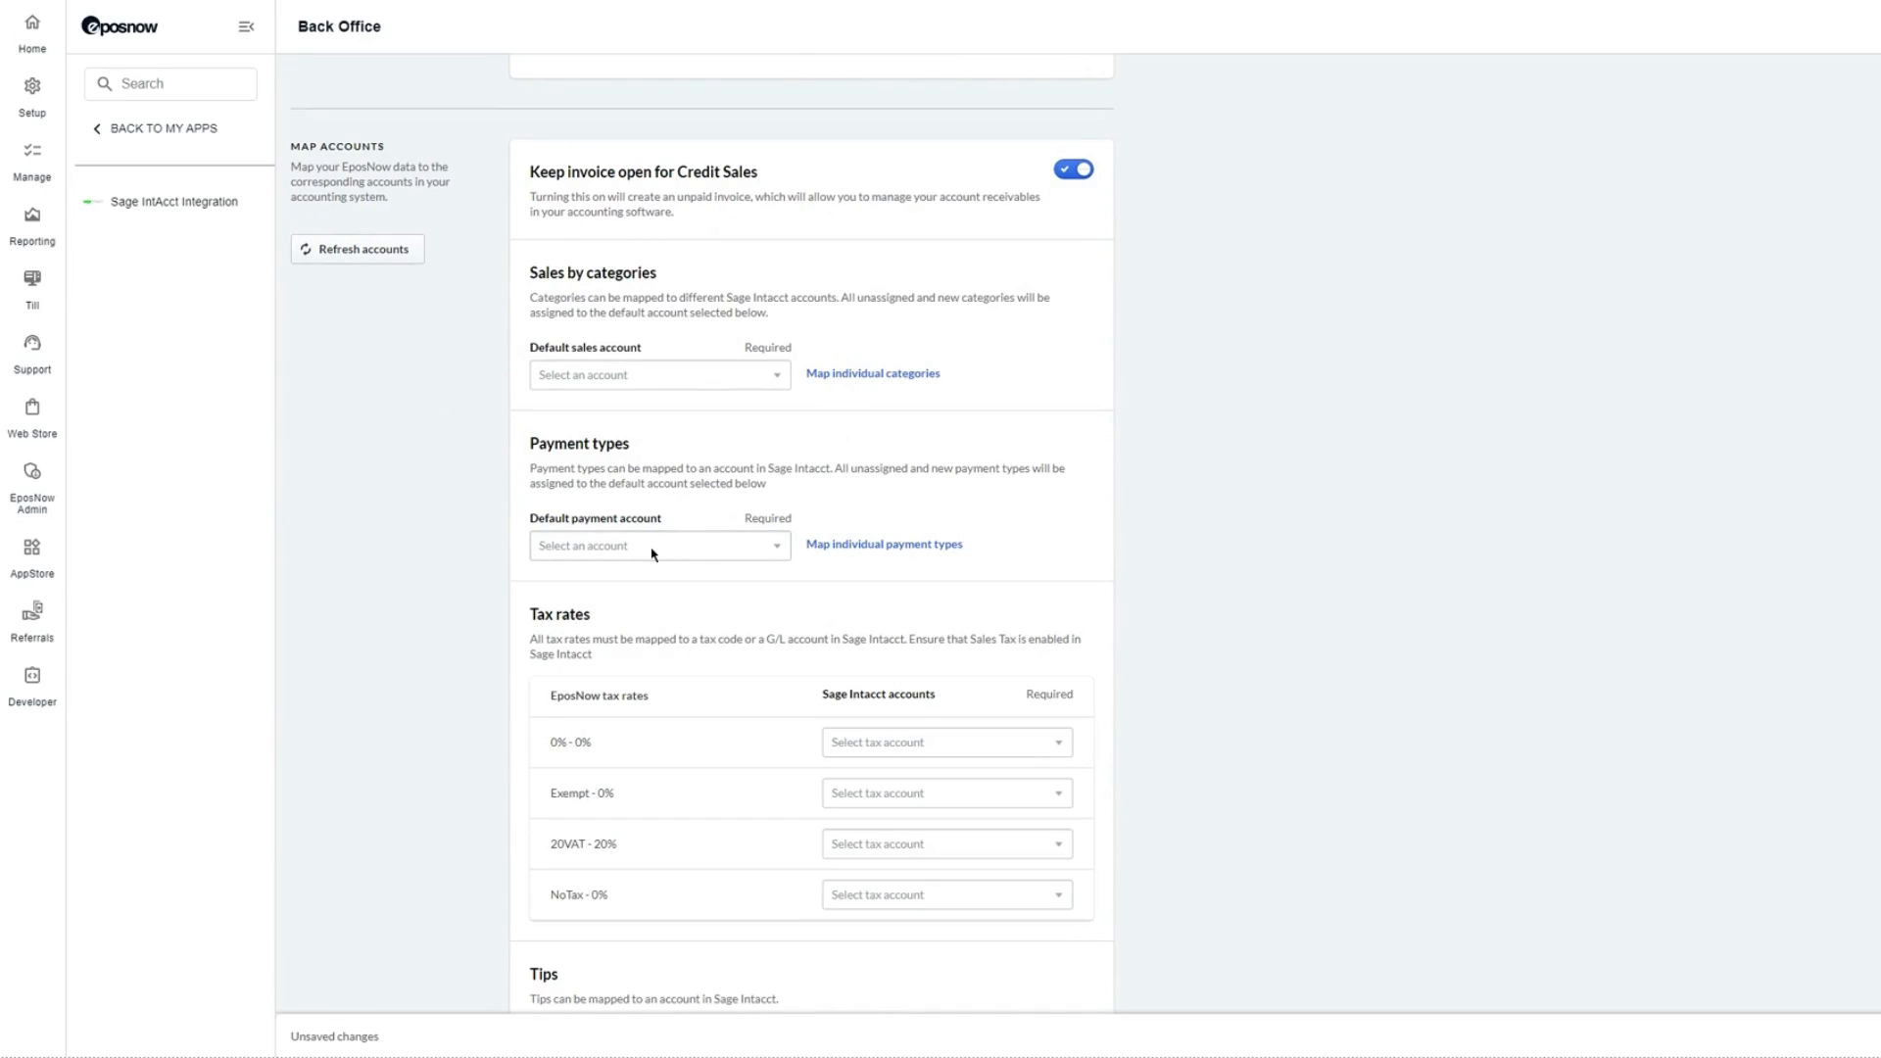
pyautogui.moveTo(648, 572)
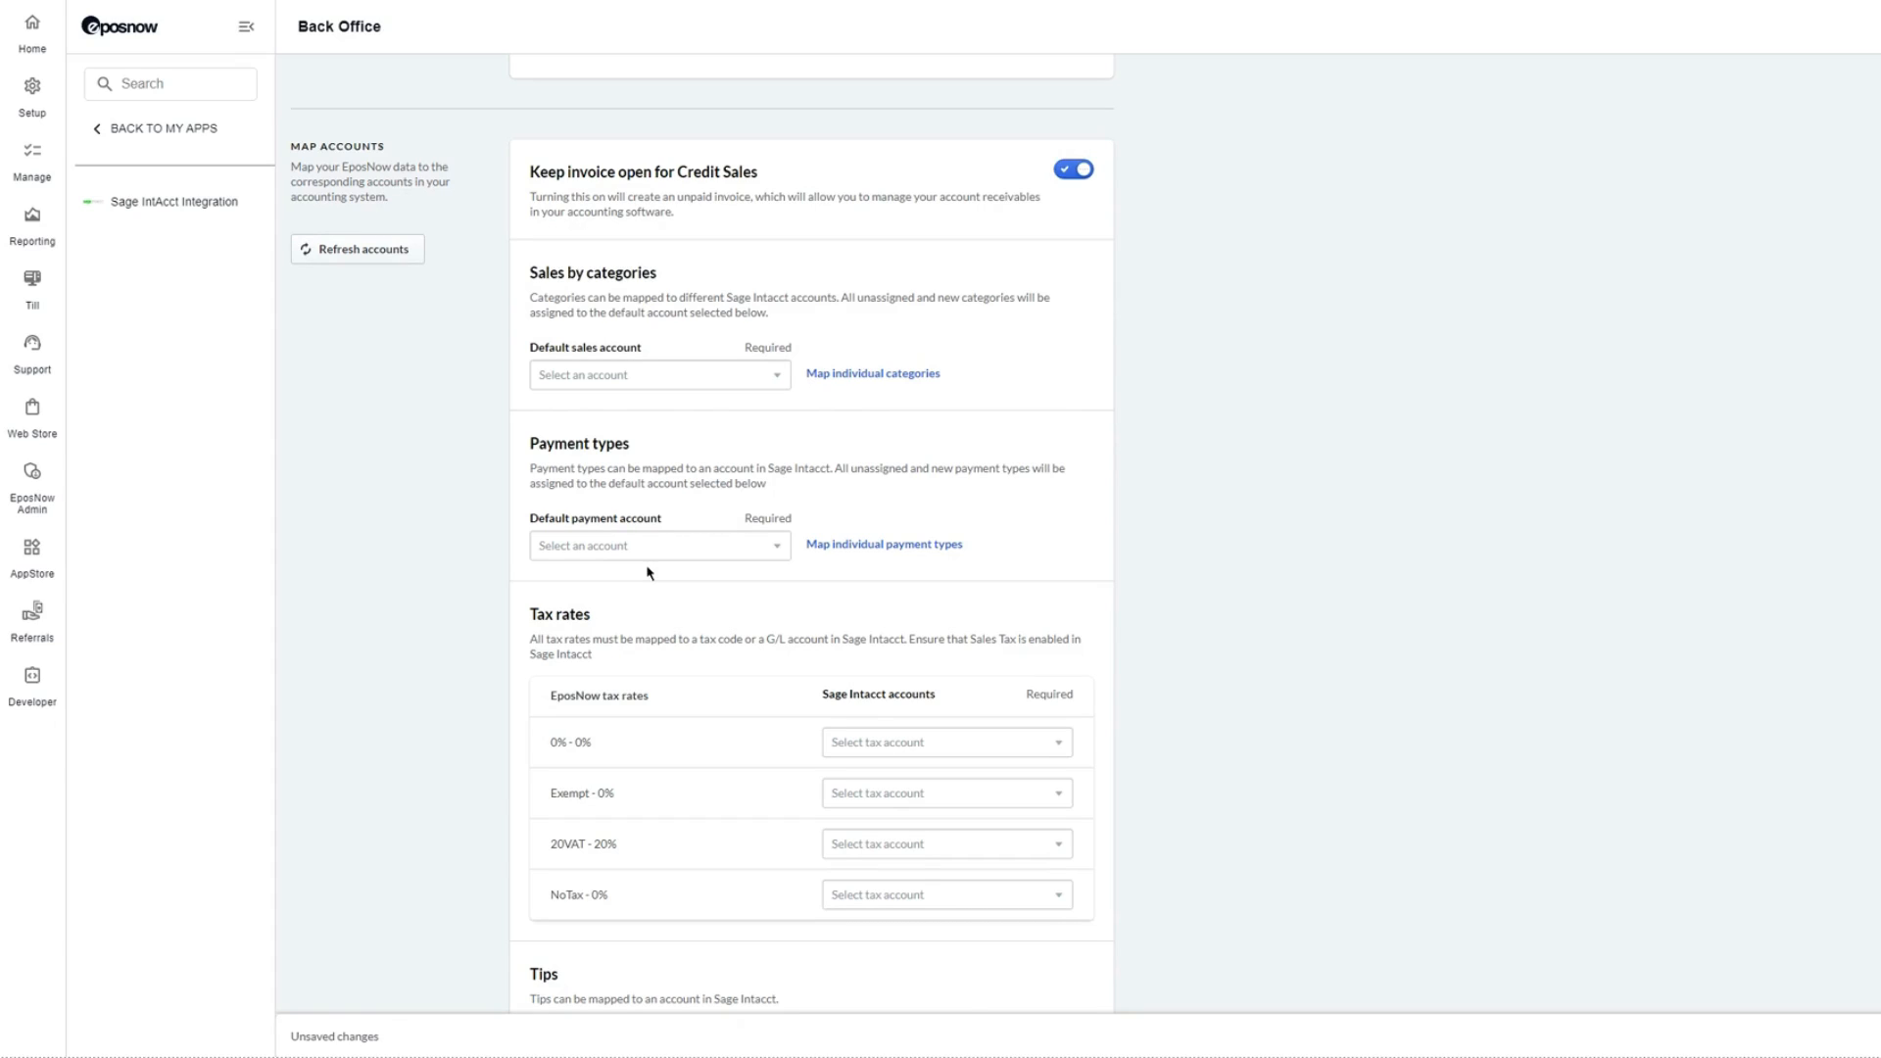
pyautogui.moveTo(881, 550)
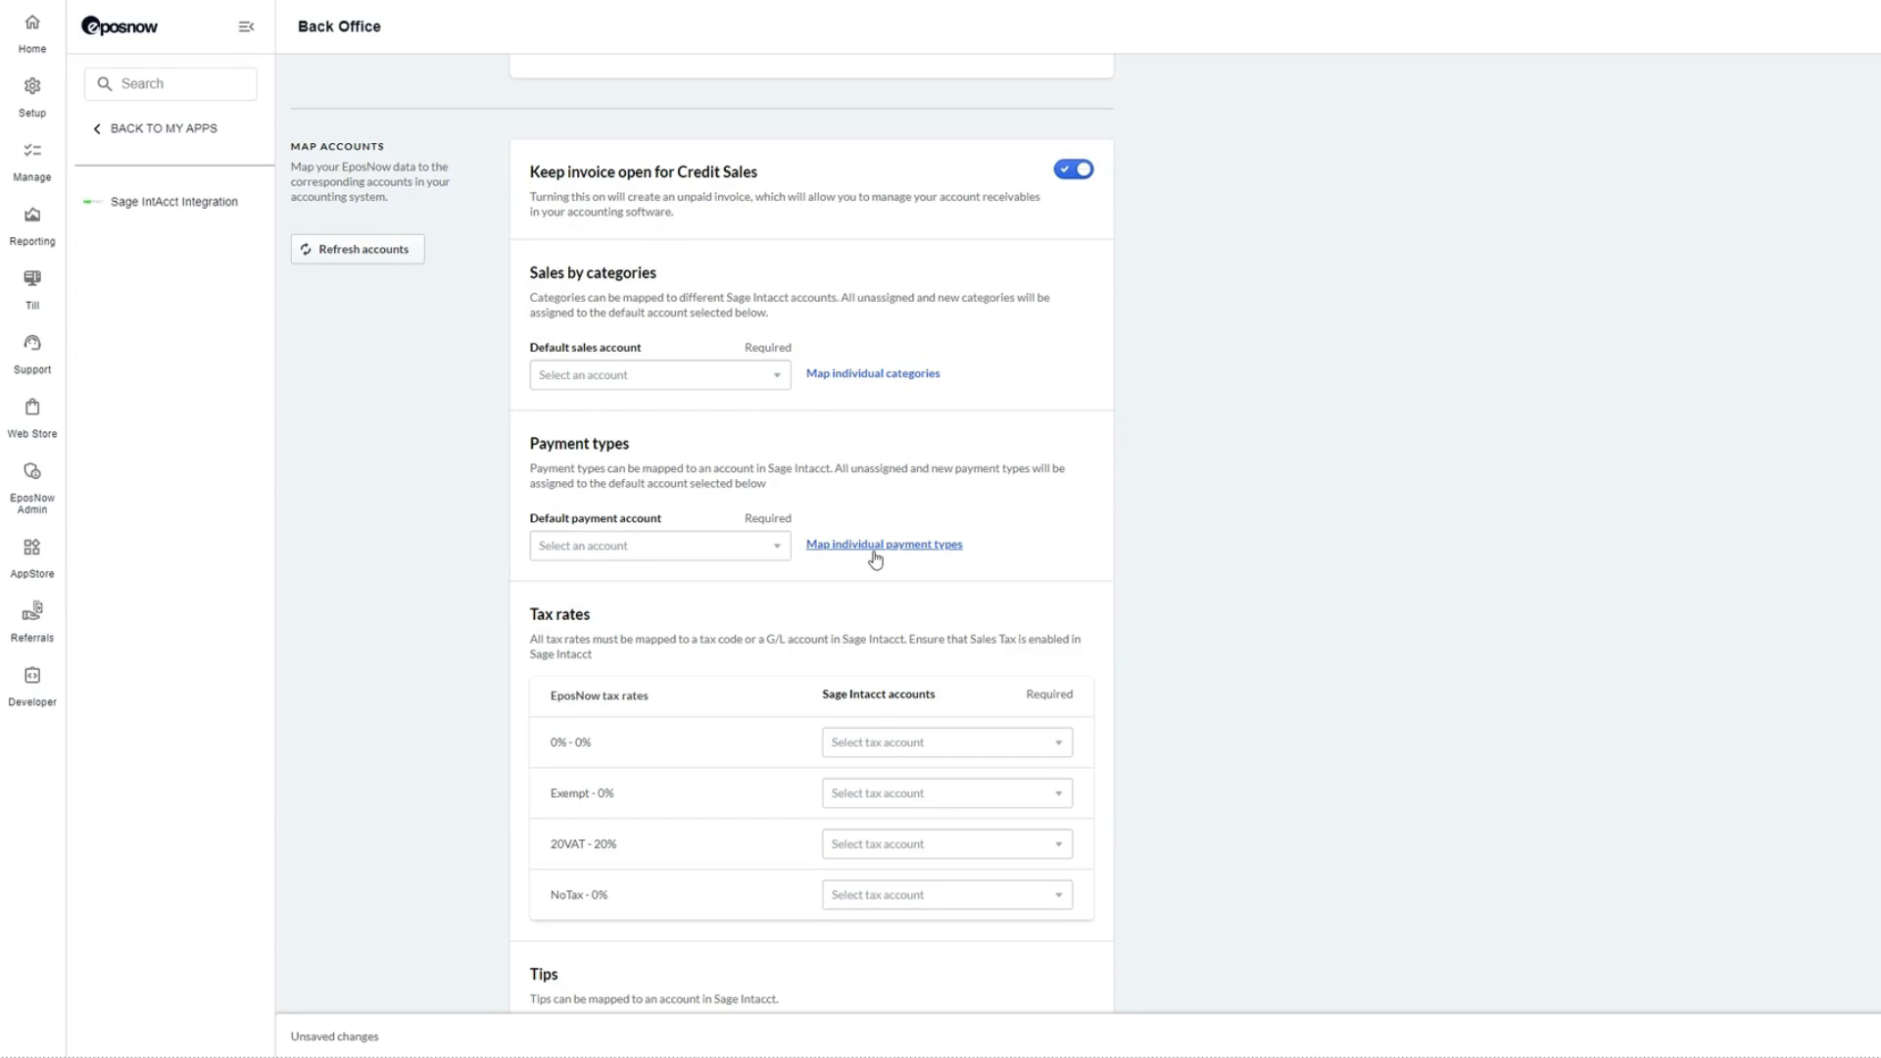
pyautogui.scroll(-3)
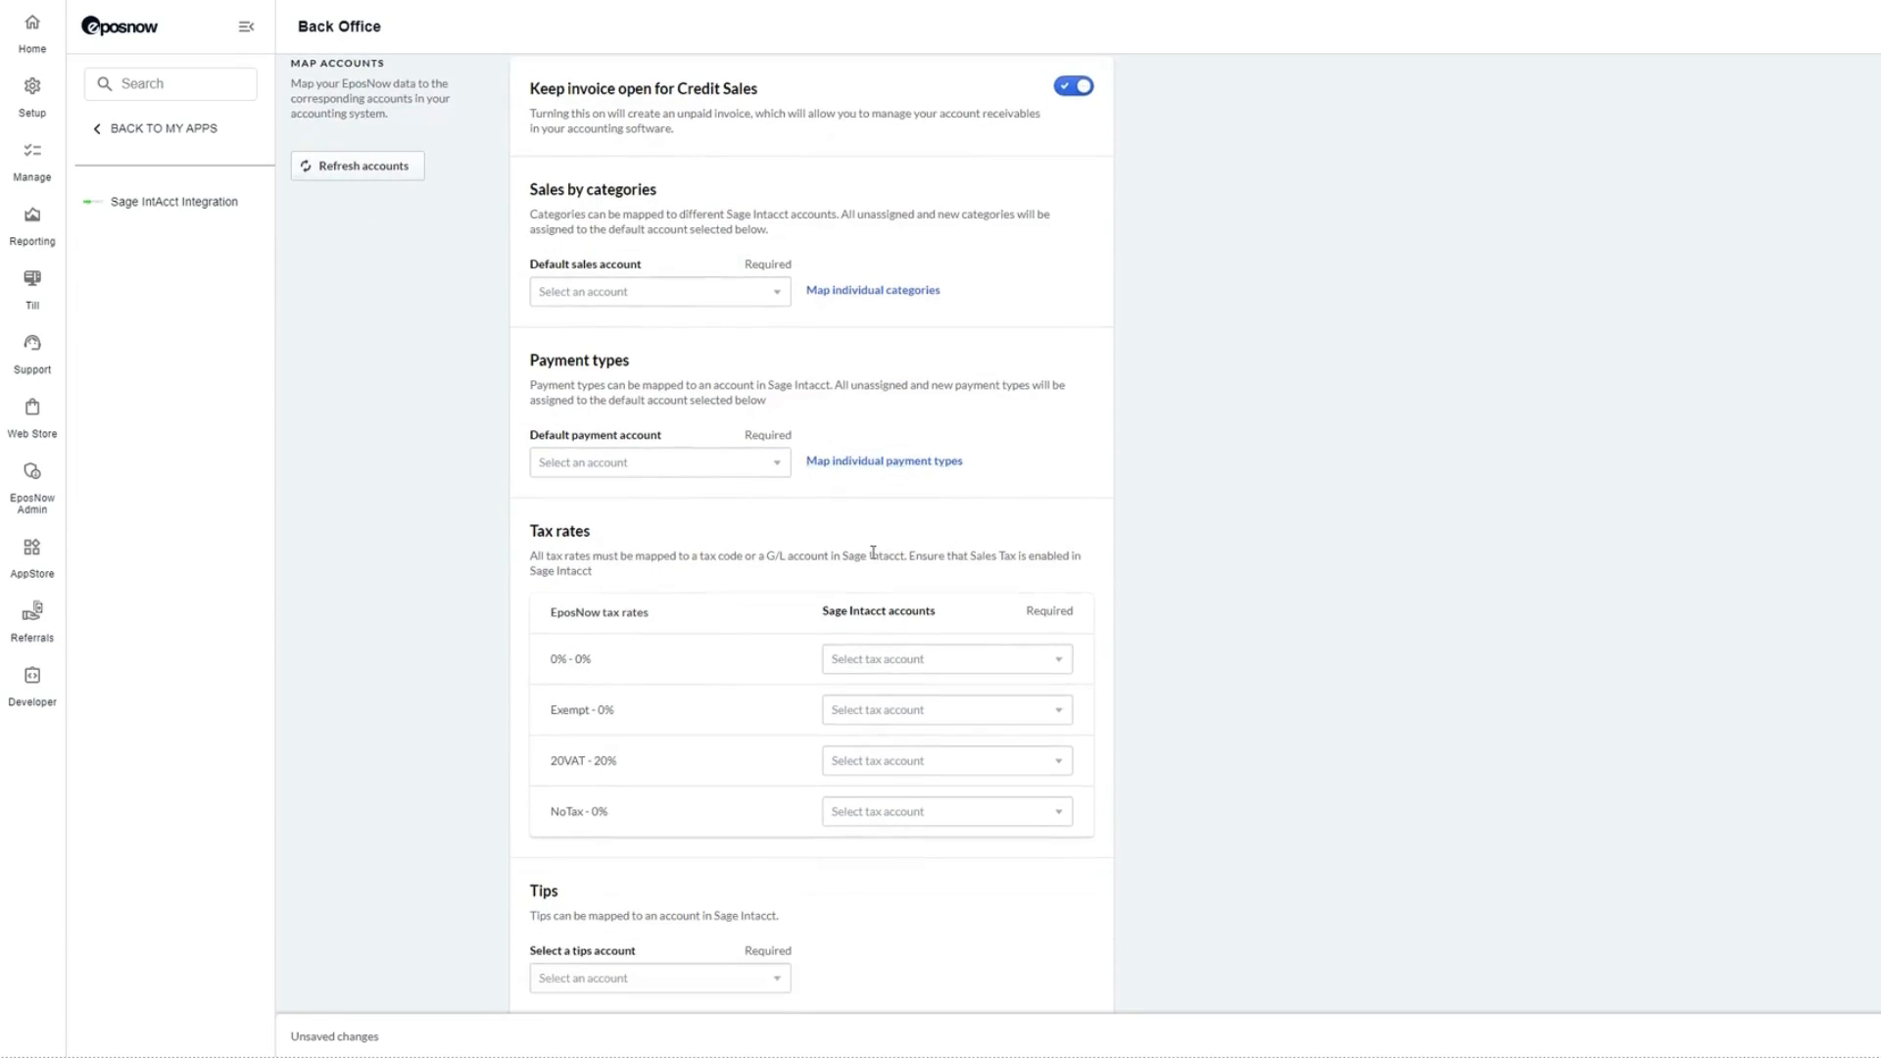
pyautogui.scroll(-3)
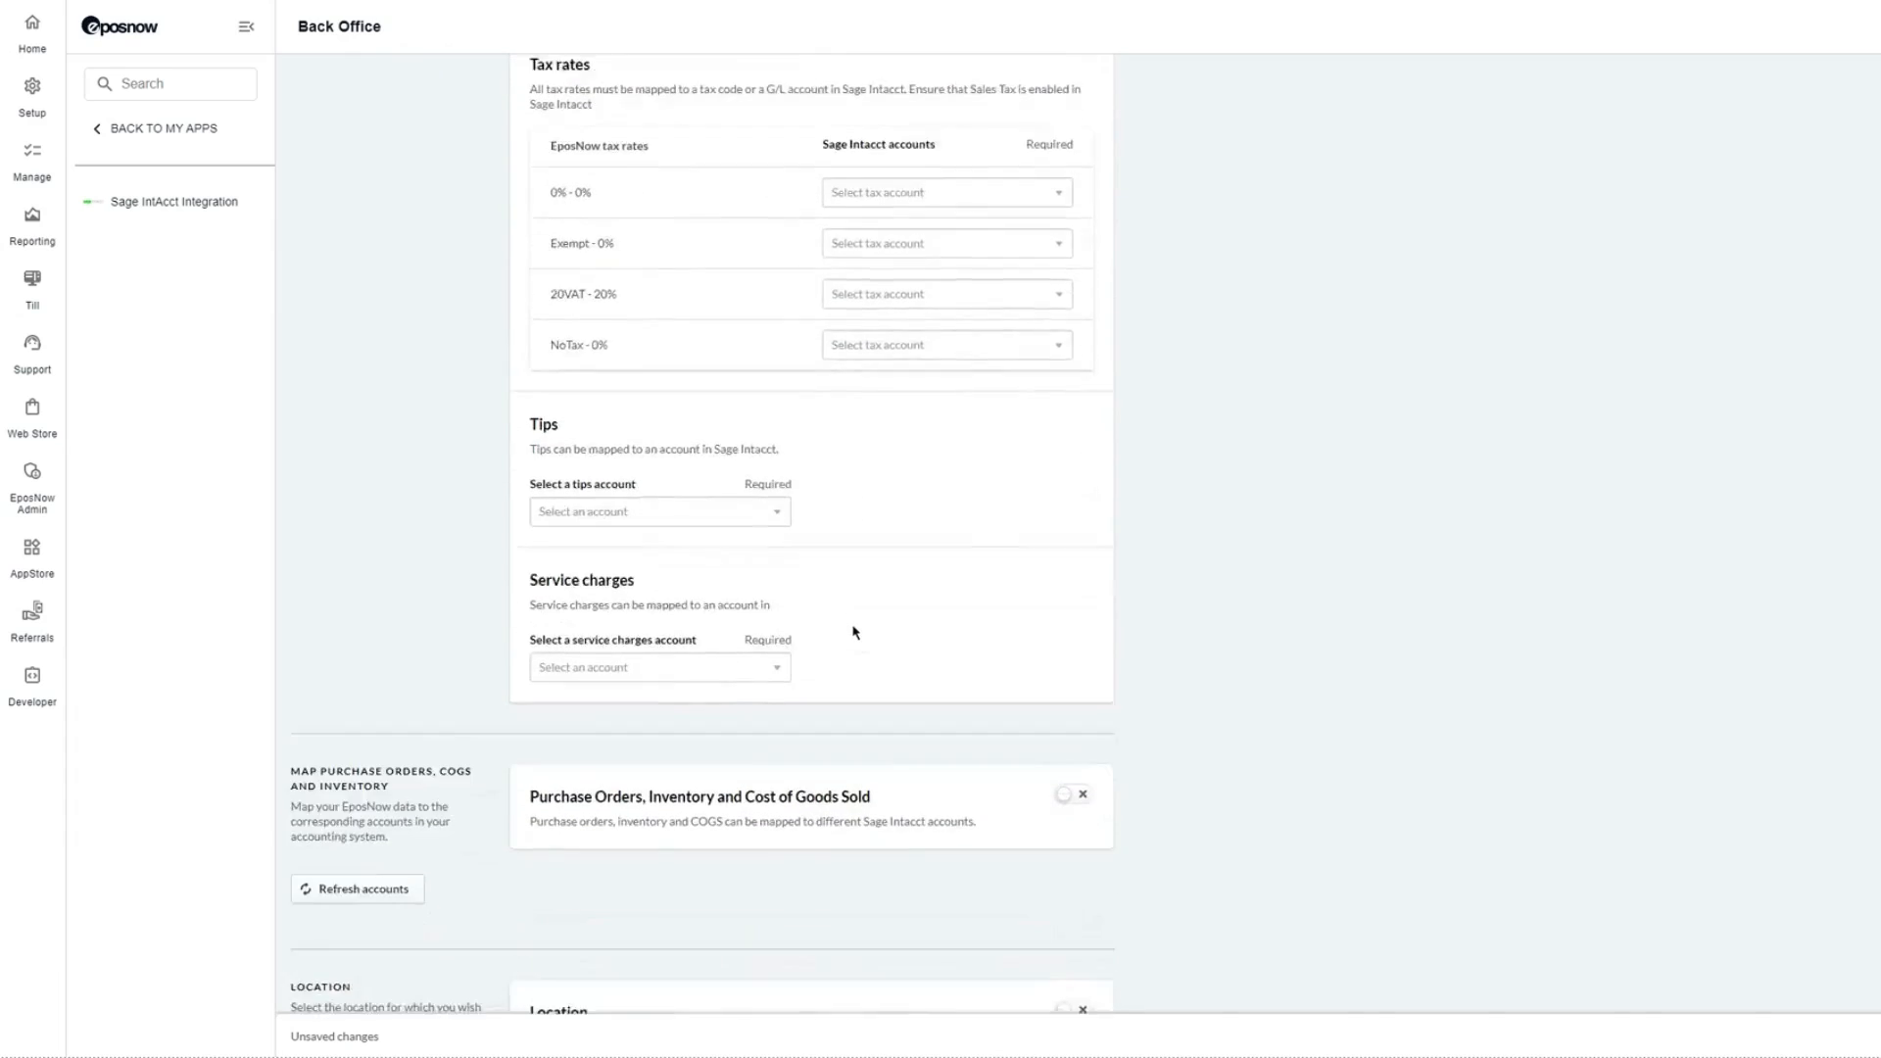
pyautogui.scroll(-3)
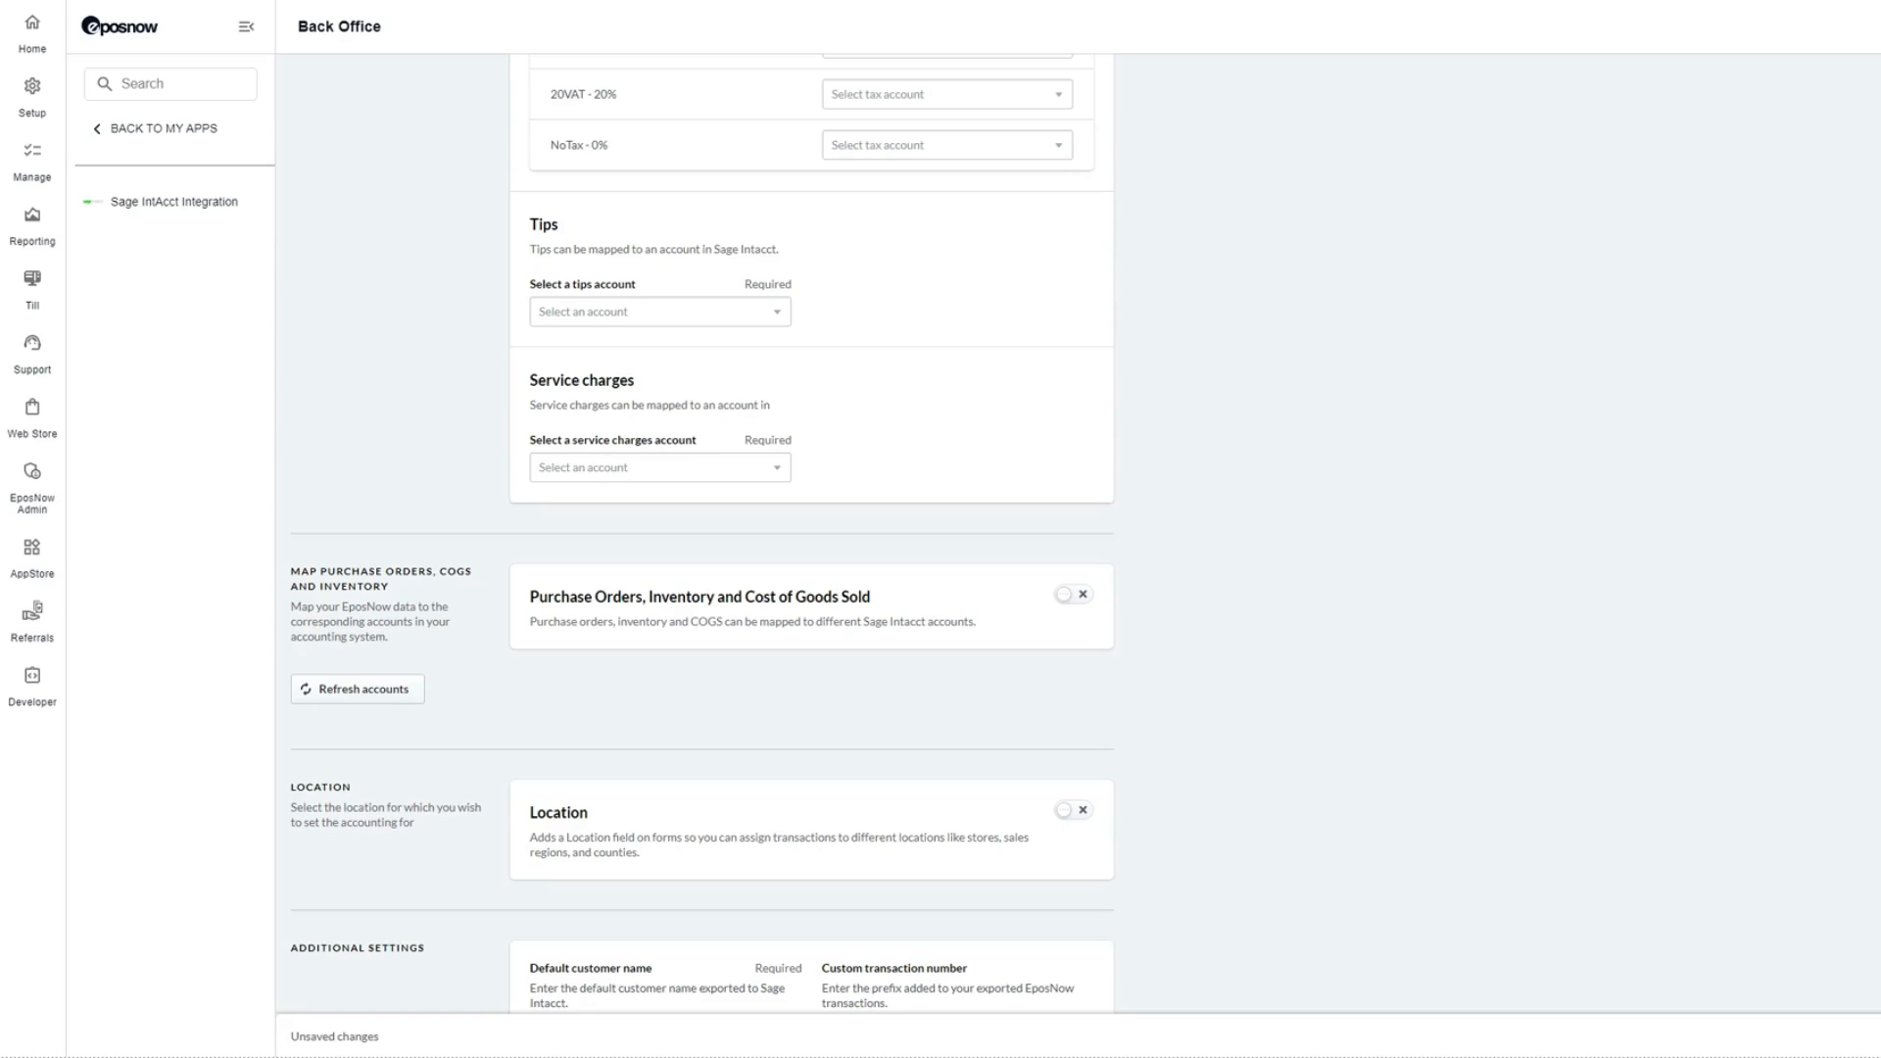
pyautogui.moveTo(1581, 947)
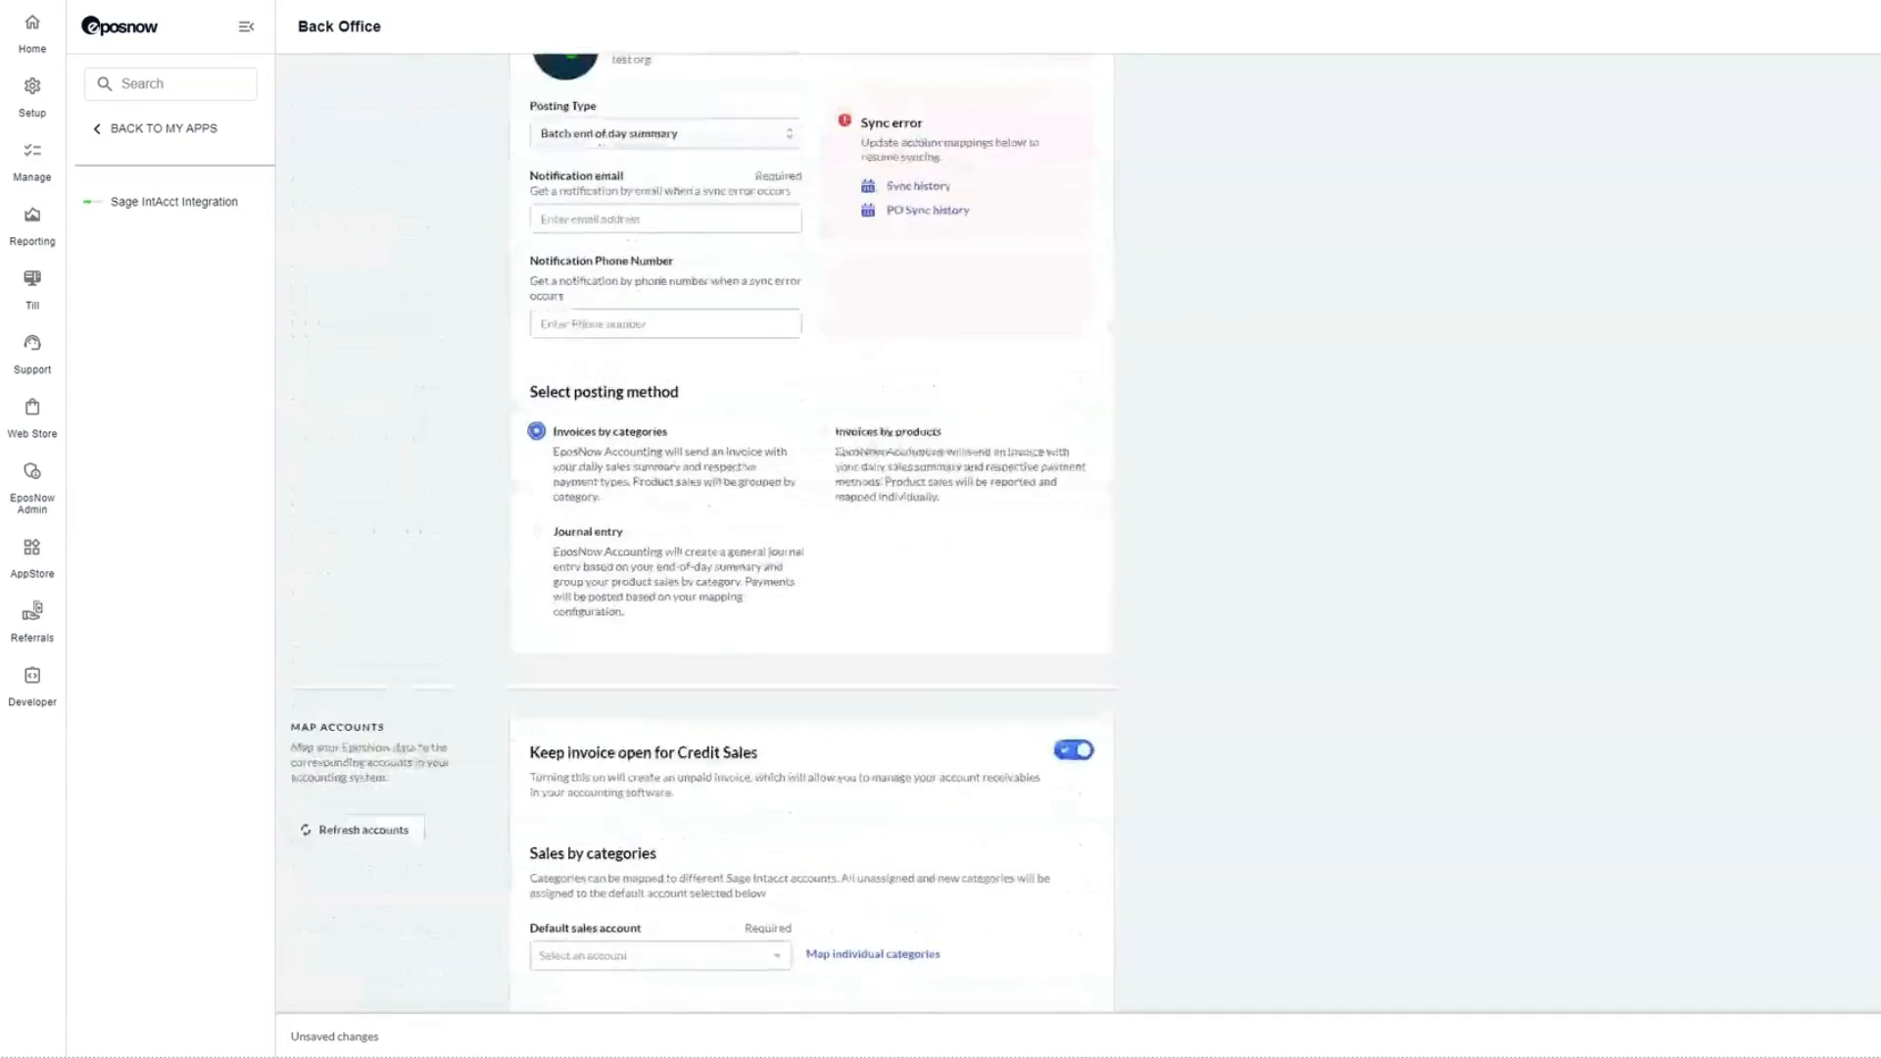
pyautogui.scroll(3)
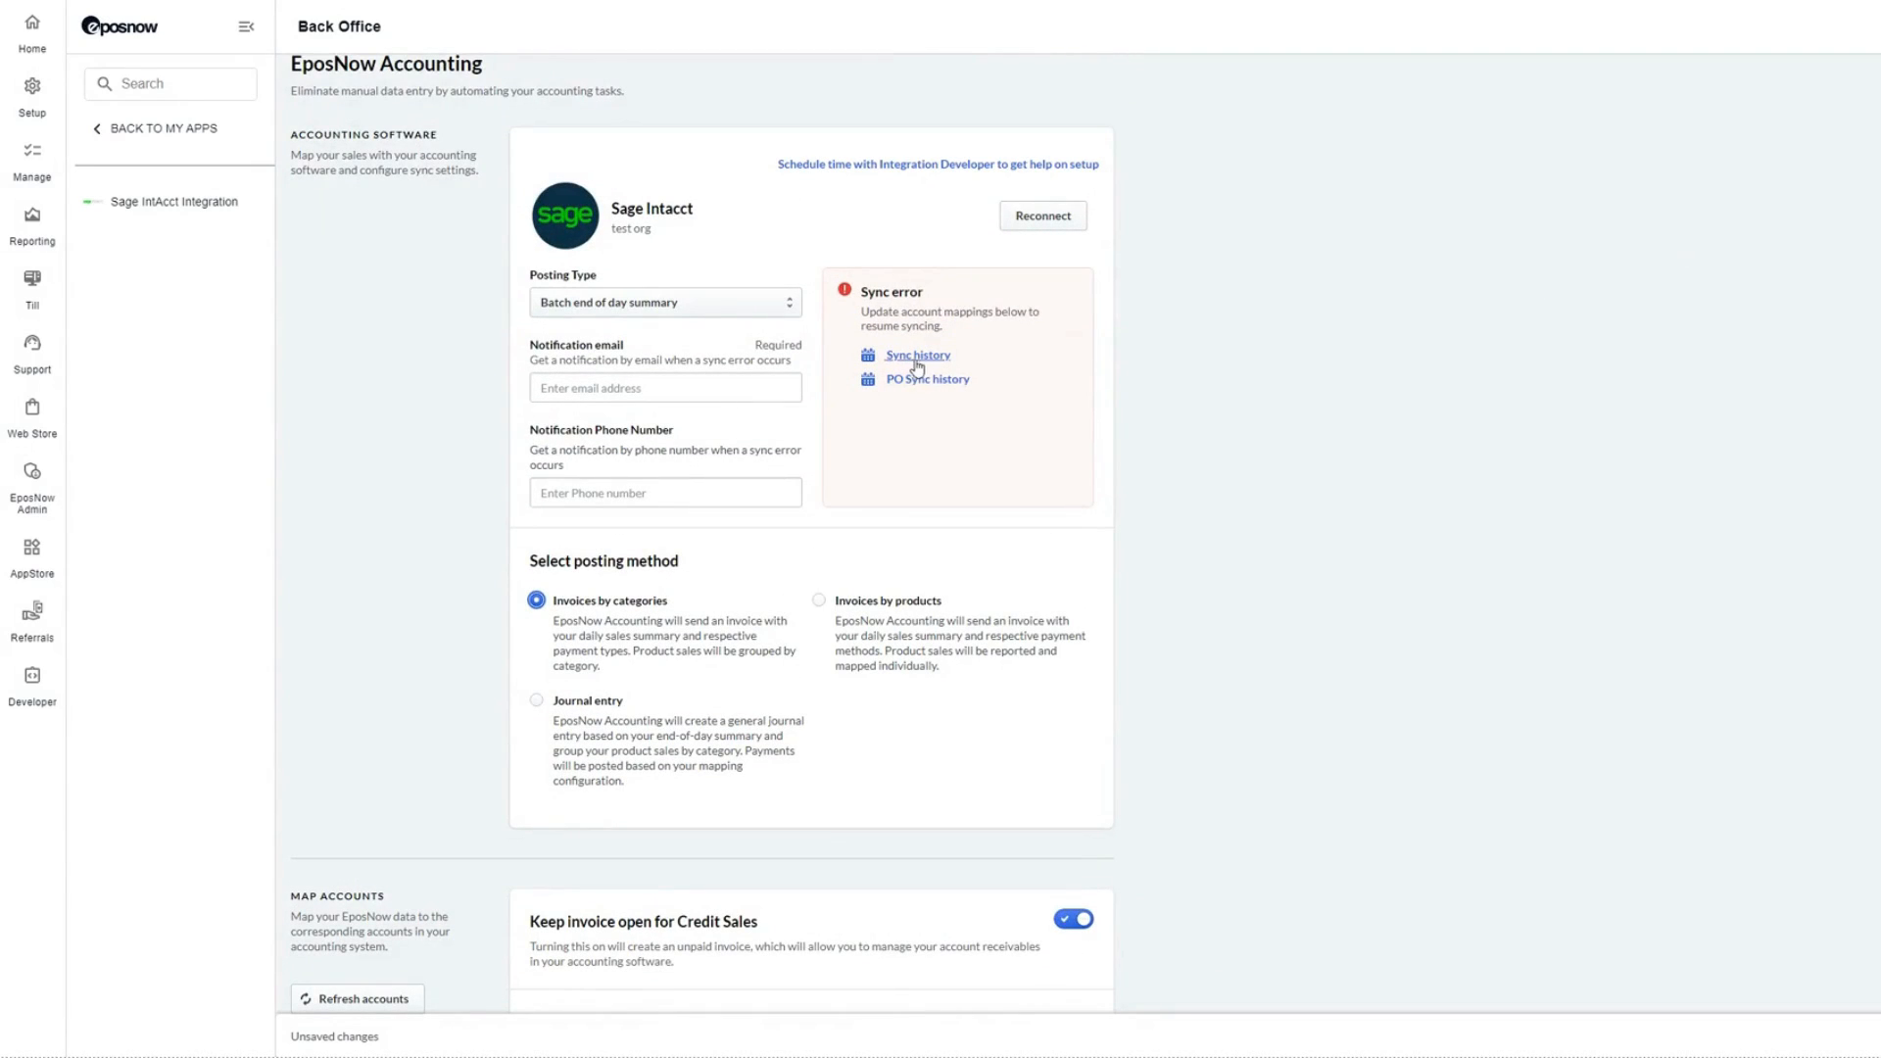
pyautogui.moveTo(924, 379)
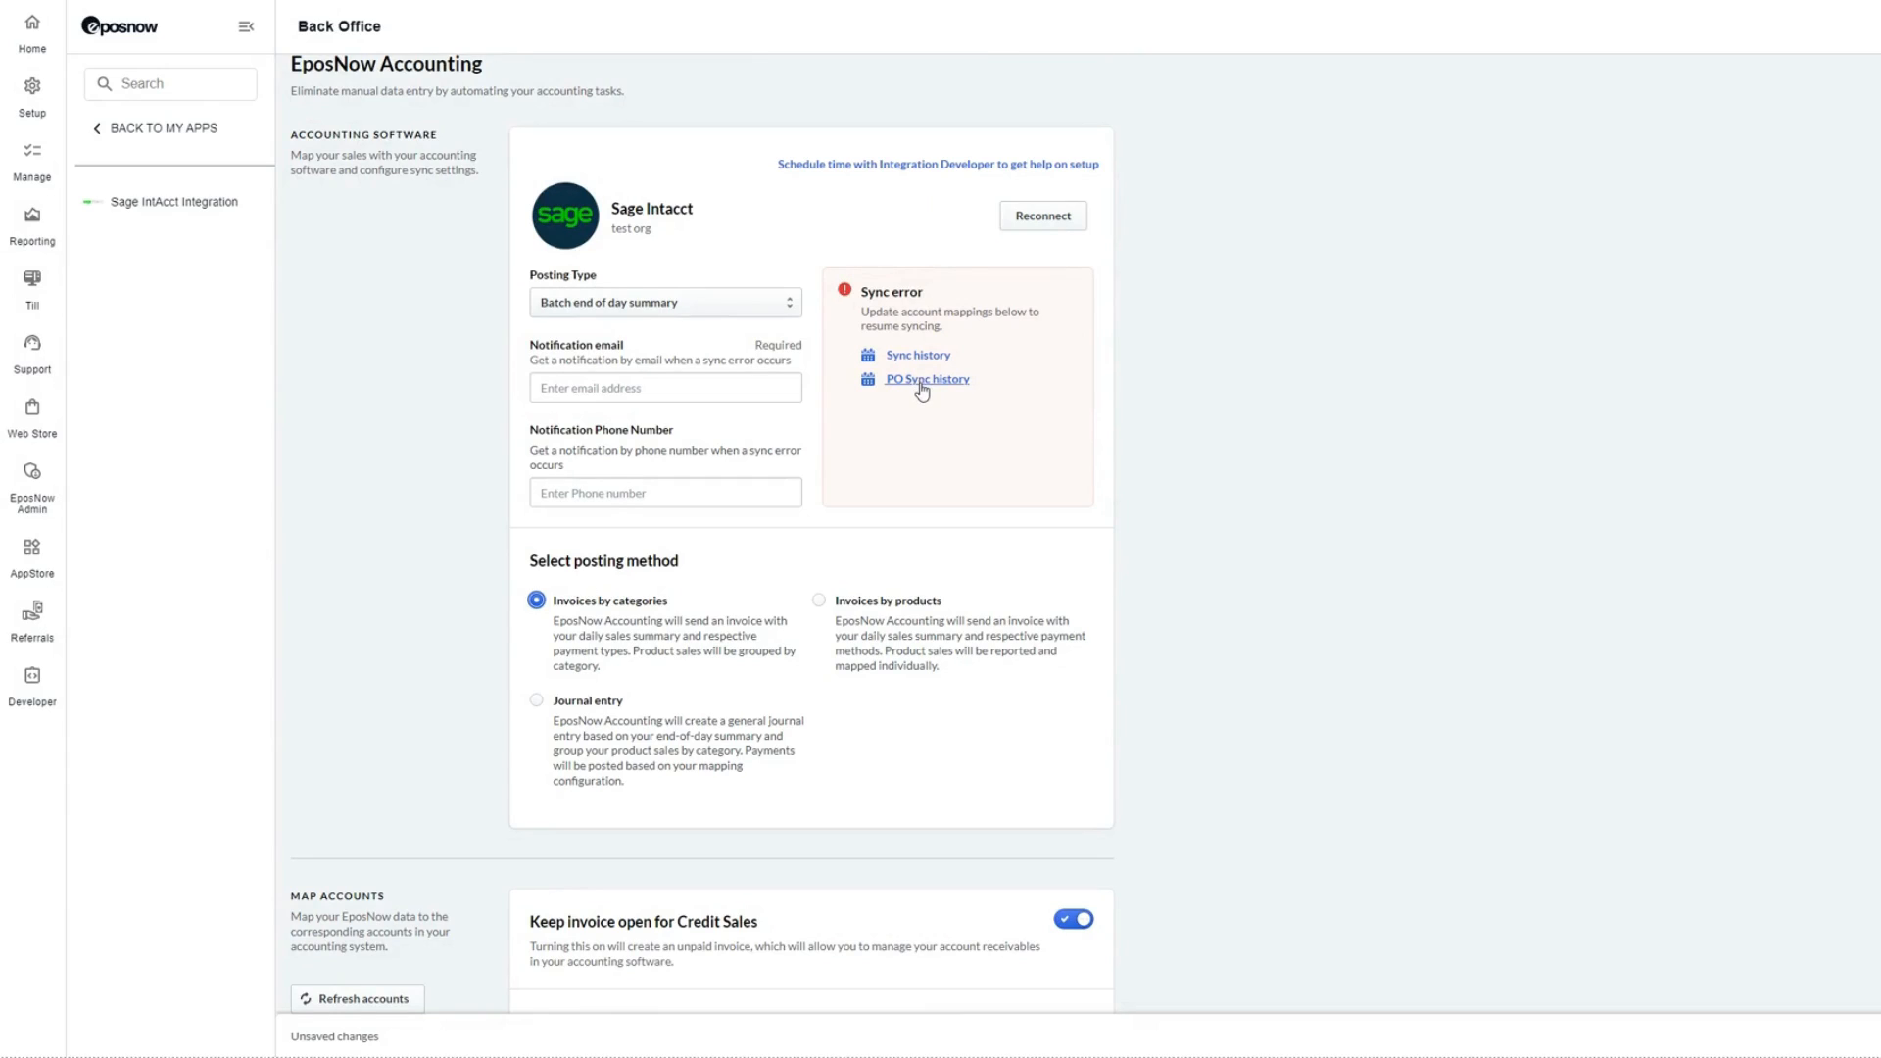
pyautogui.moveTo(501, 507)
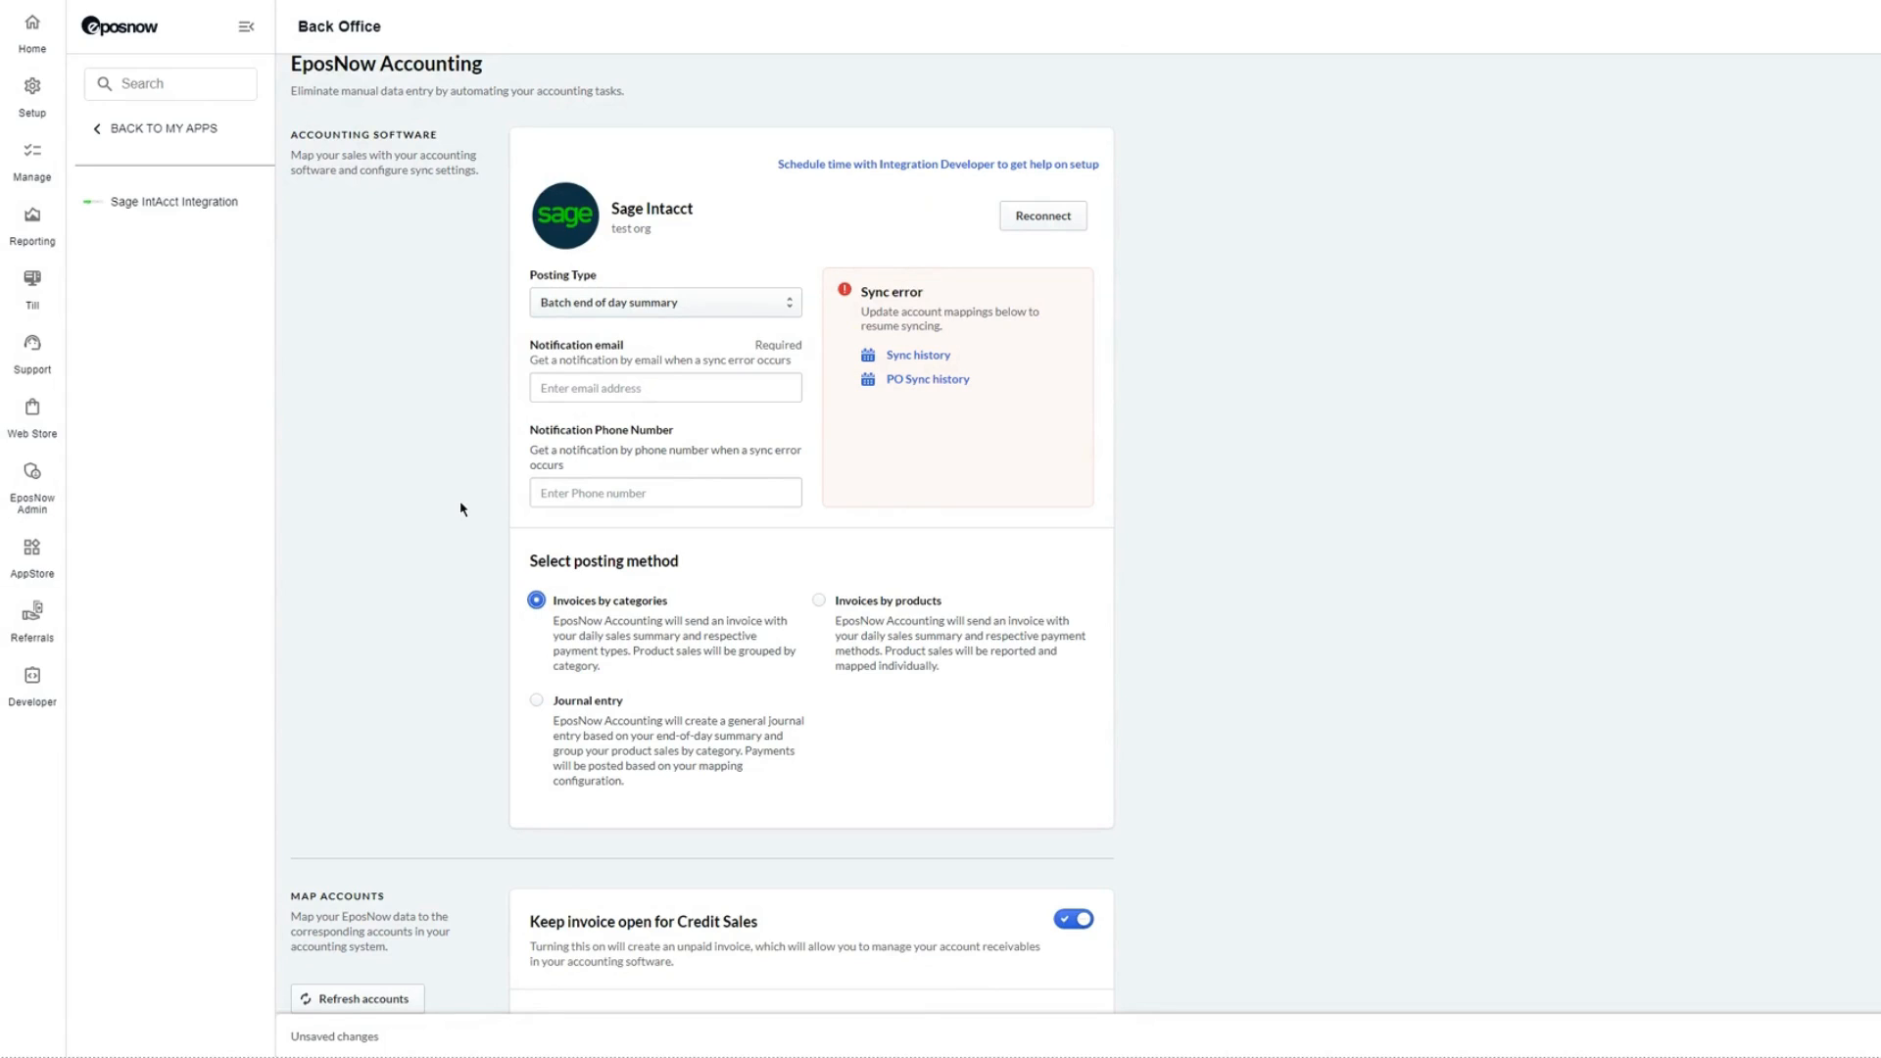
pyautogui.moveTo(103, 659)
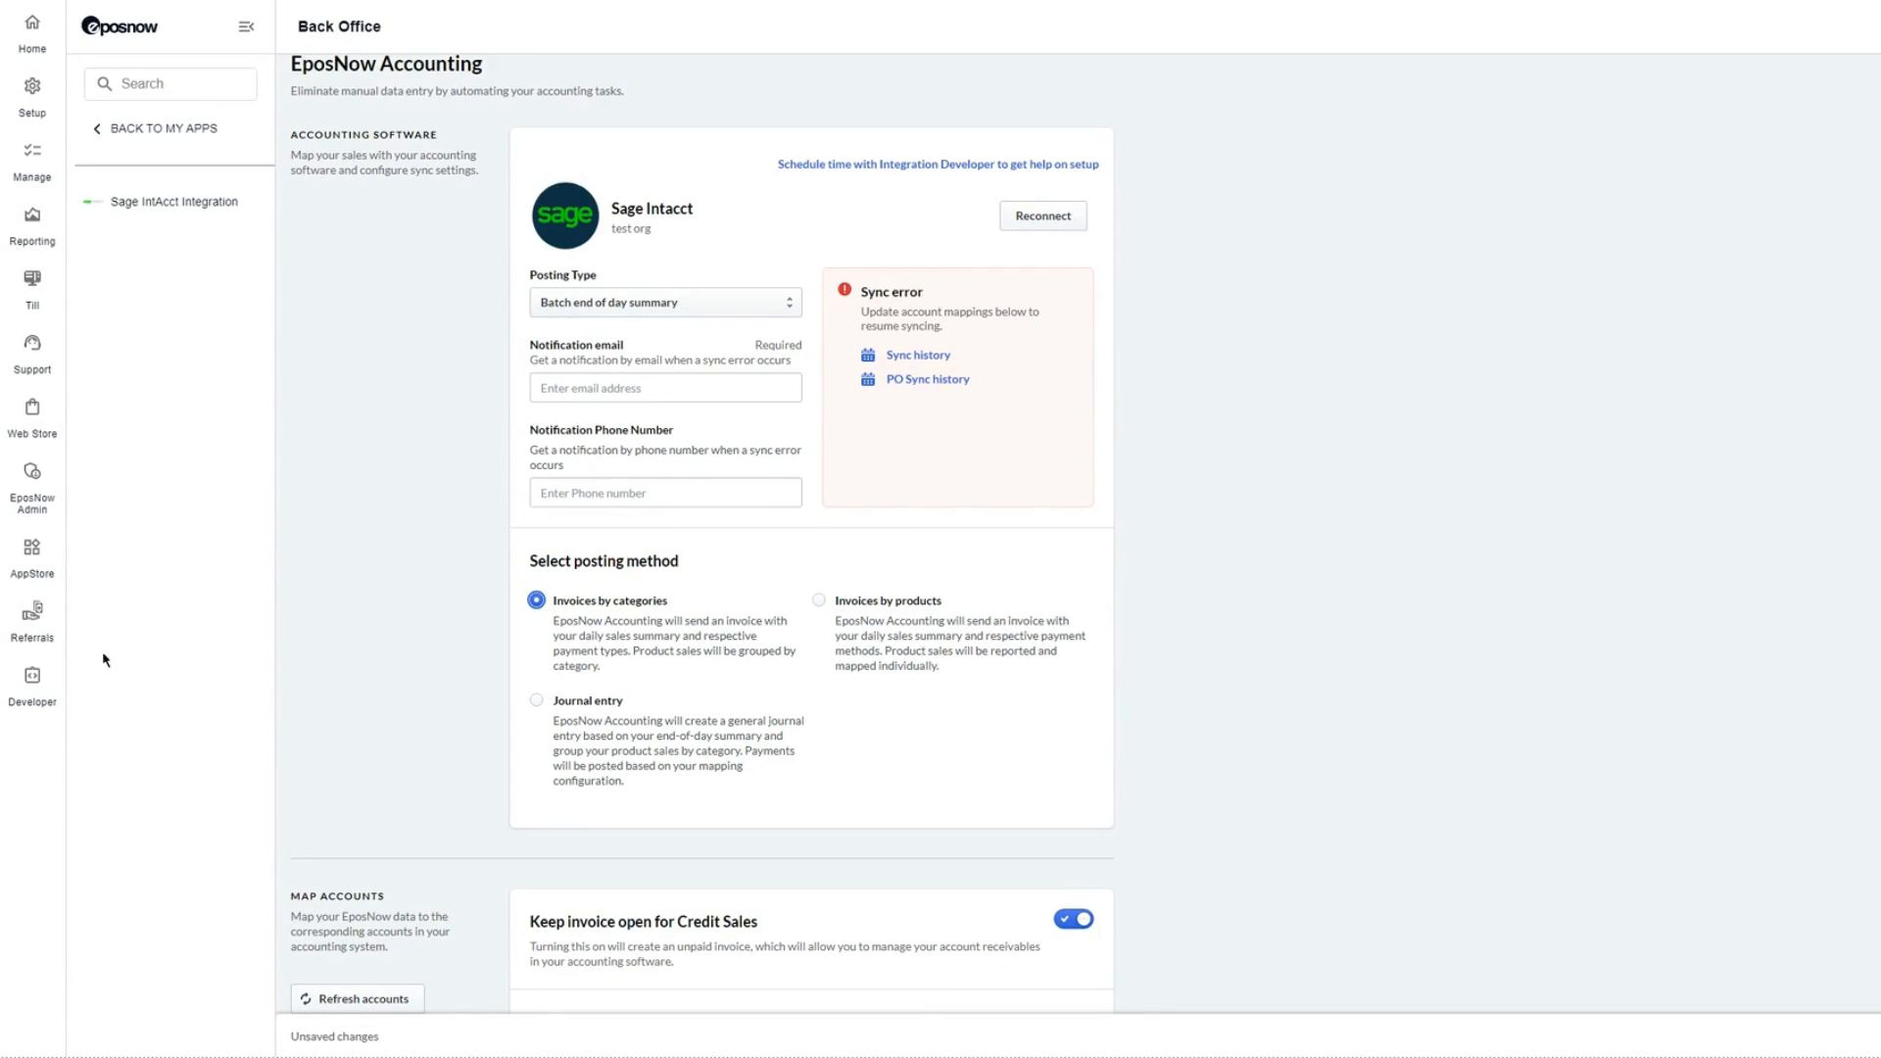